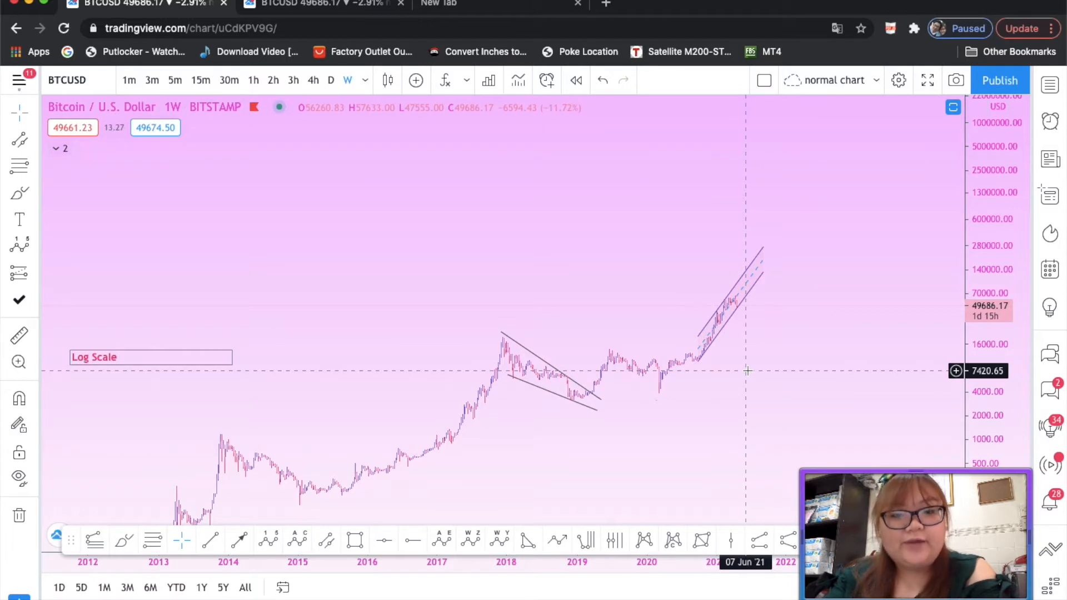
{"action": "mouse_move", "coordinate": [955, 152]}
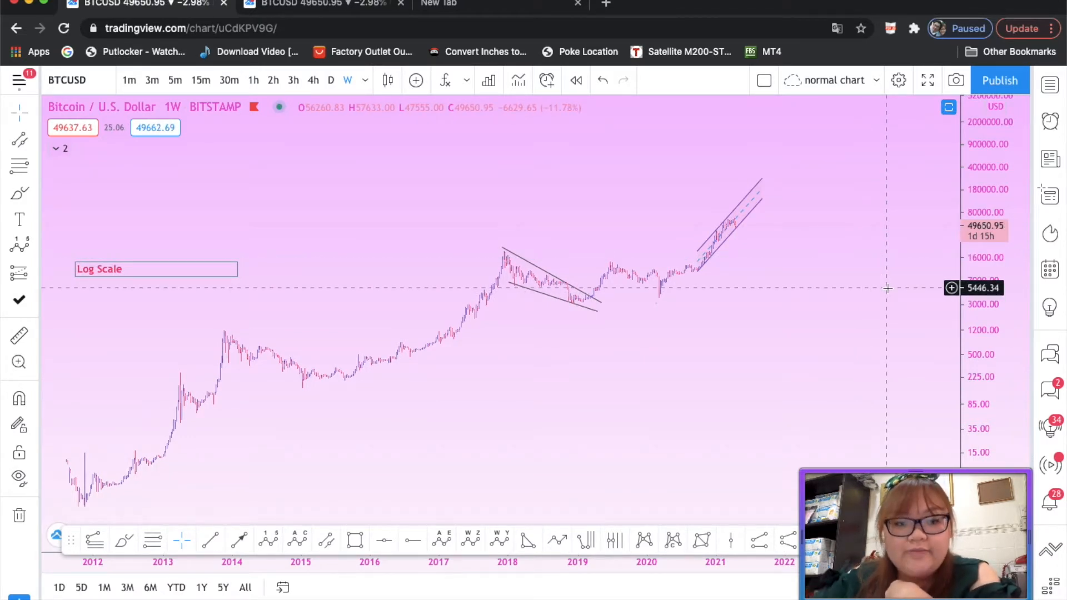
{"action": "mouse_move", "coordinate": [82, 505]}
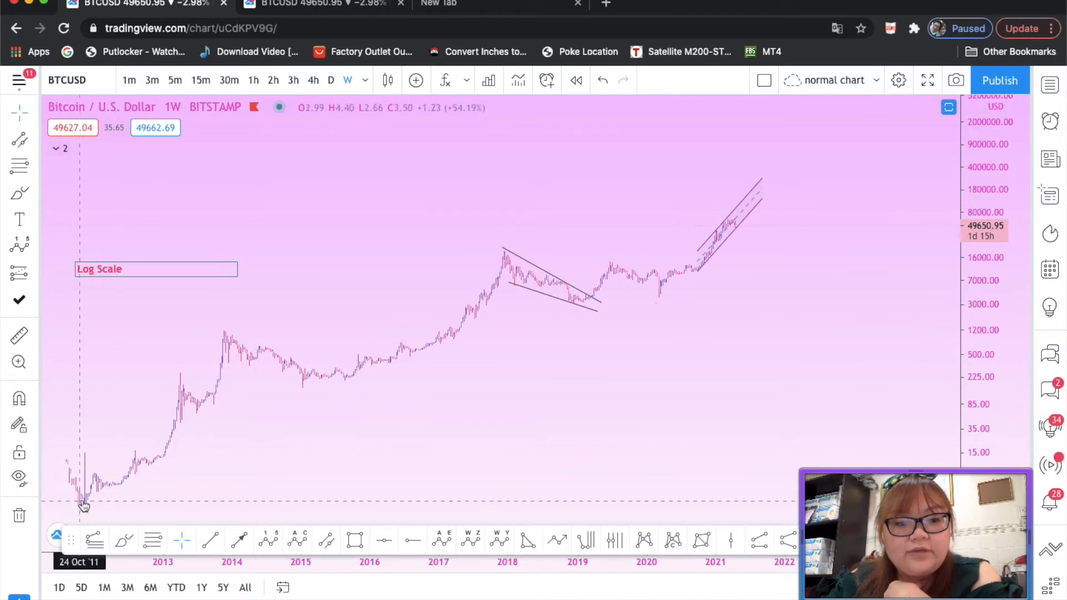
{"action": "mouse_move", "coordinate": [89, 507]}
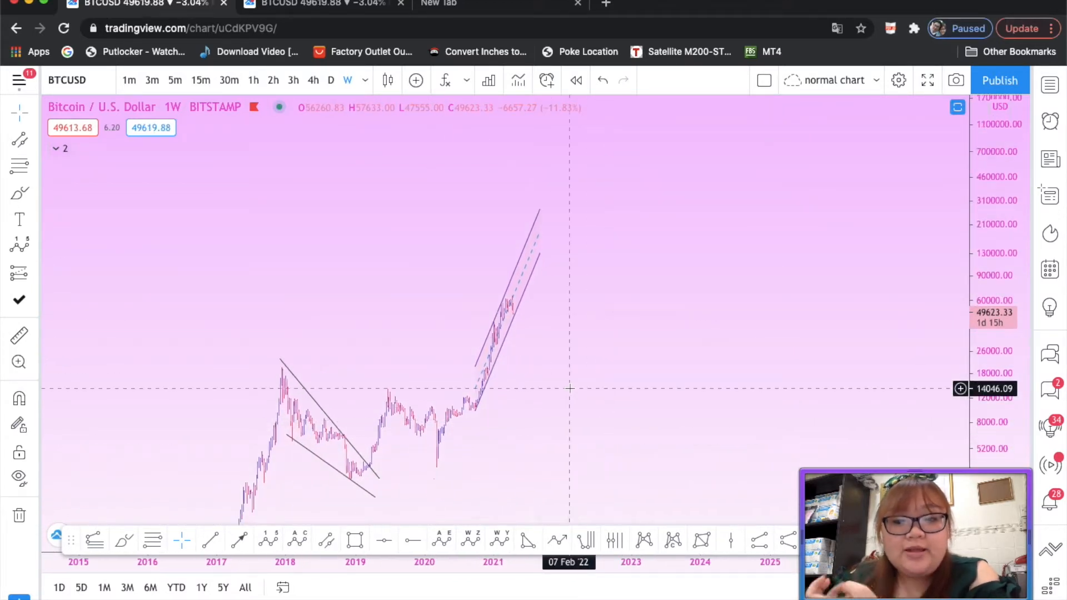
{"action": "mouse_move", "coordinate": [370, 404]}
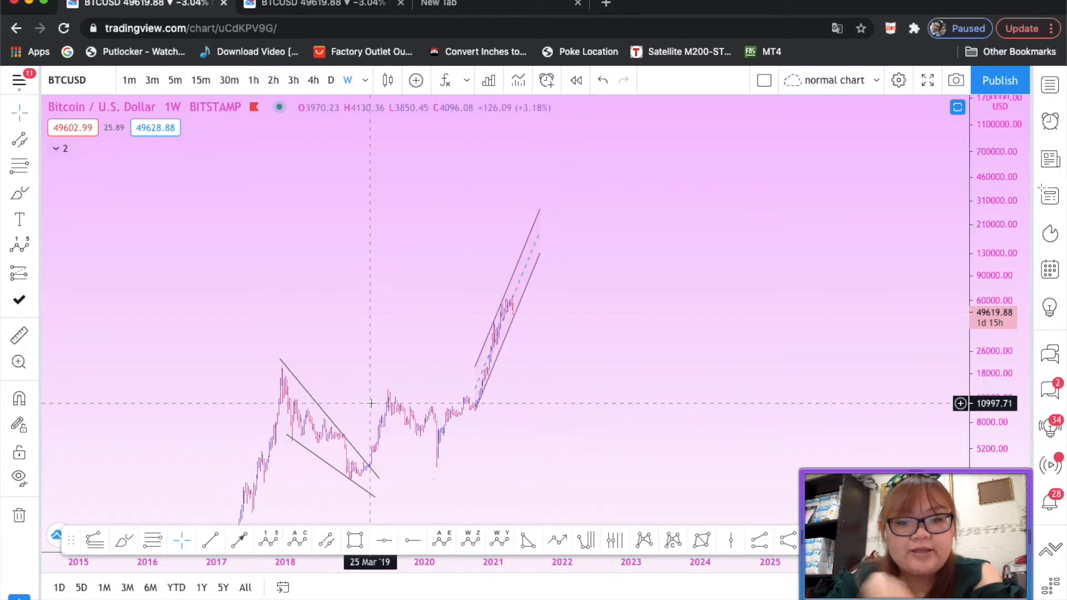
{"action": "mouse_move", "coordinate": [397, 401]}
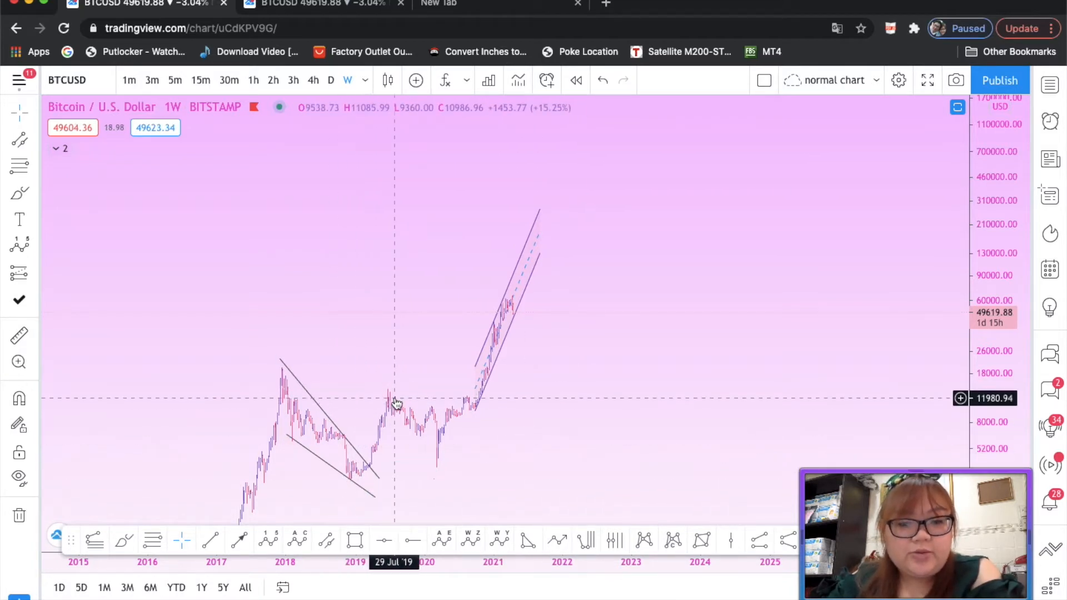
{"action": "mouse_move", "coordinate": [425, 446]}
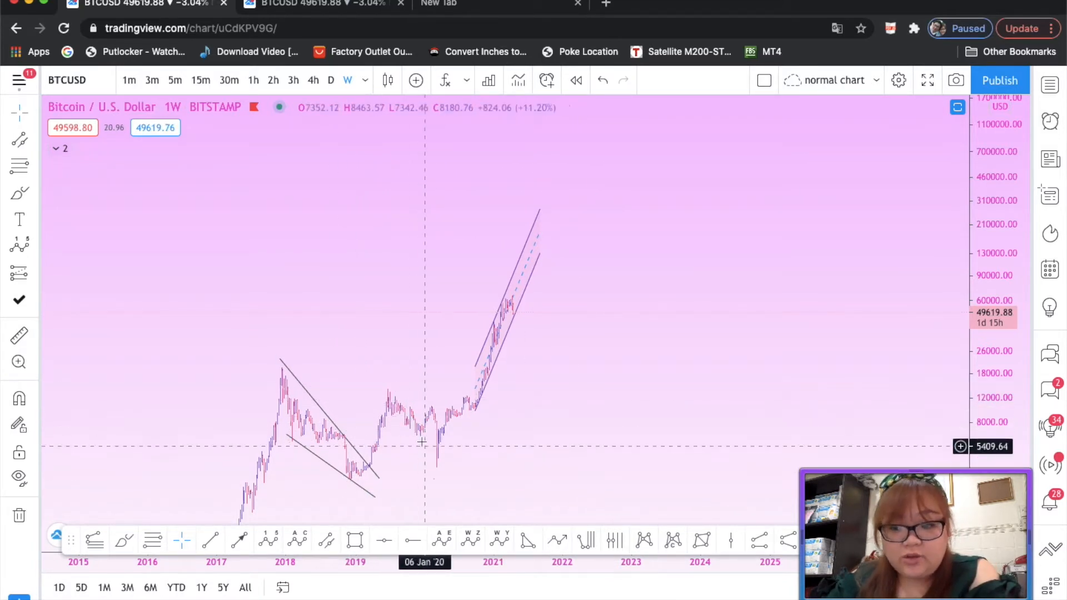
{"action": "mouse_move", "coordinate": [424, 448]}
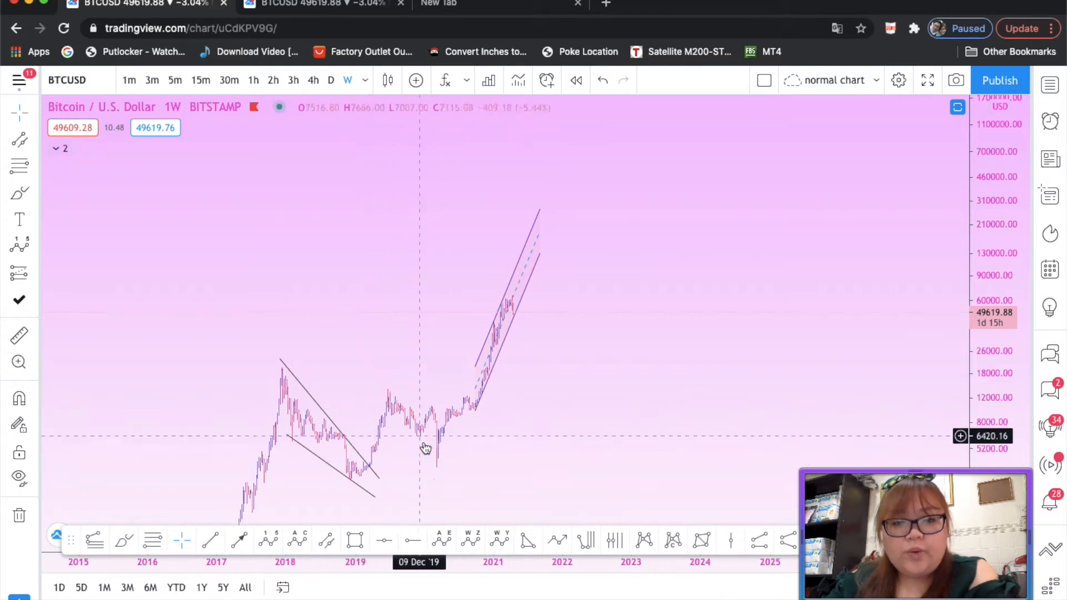
{"action": "mouse_move", "coordinate": [267, 552]}
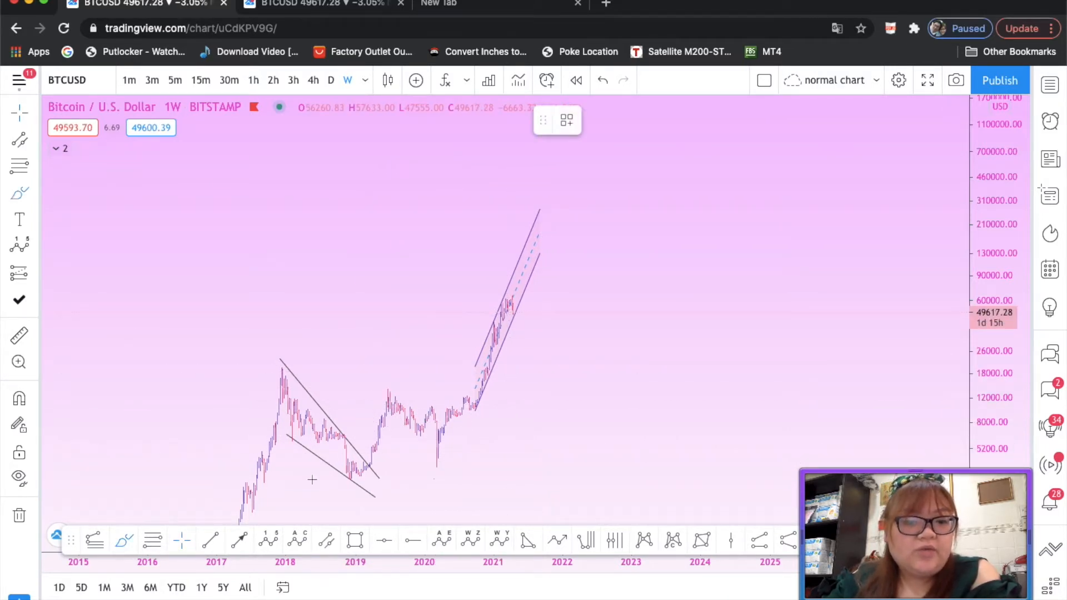
{"action": "mouse_move", "coordinate": [473, 418]}
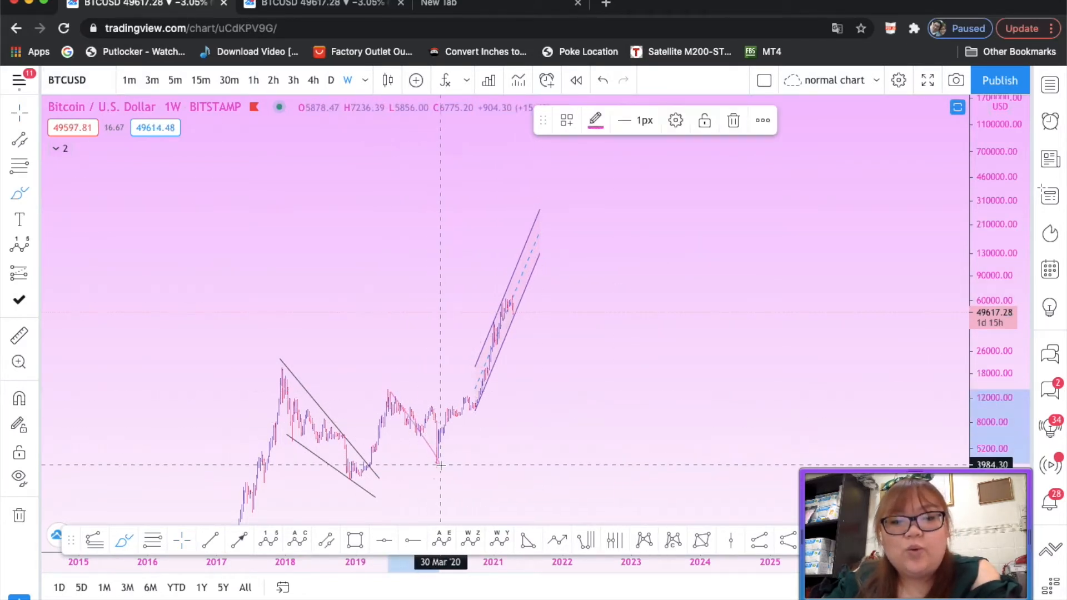
- Anchor the path line at the March 2020 low, coming down from the mid-2019 peak
{"action": "left_click", "coordinate": [595, 120]}
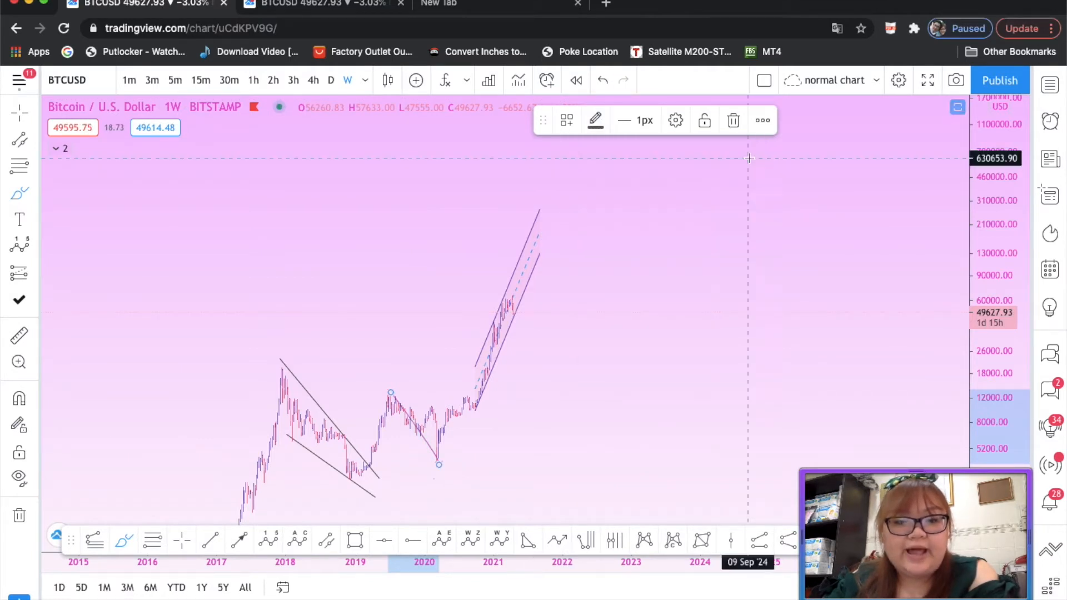
{"action": "mouse_move", "coordinate": [427, 470]}
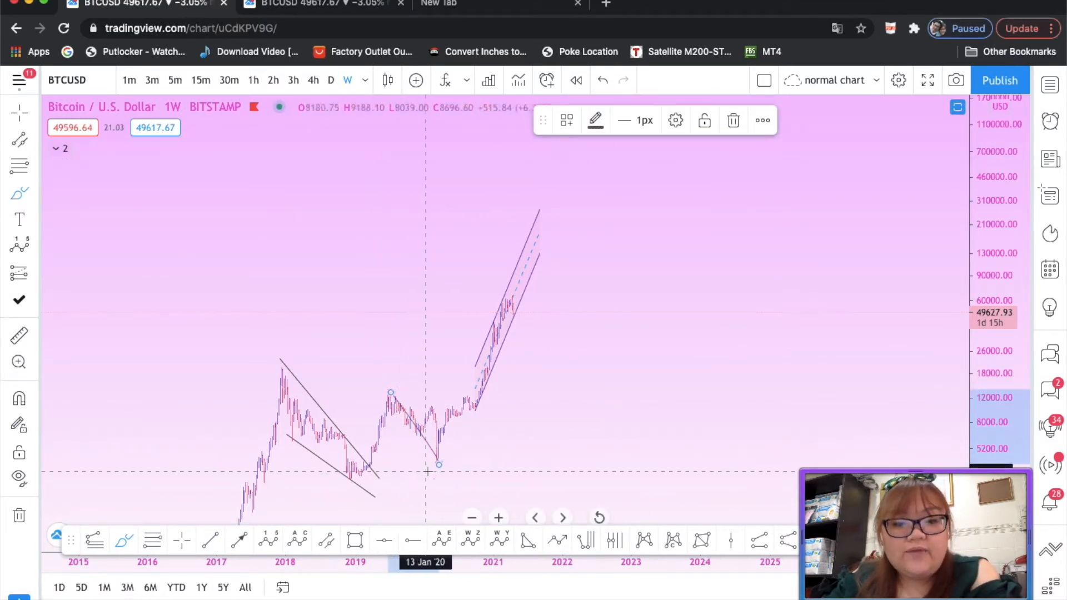
{"action": "mouse_move", "coordinate": [521, 291]}
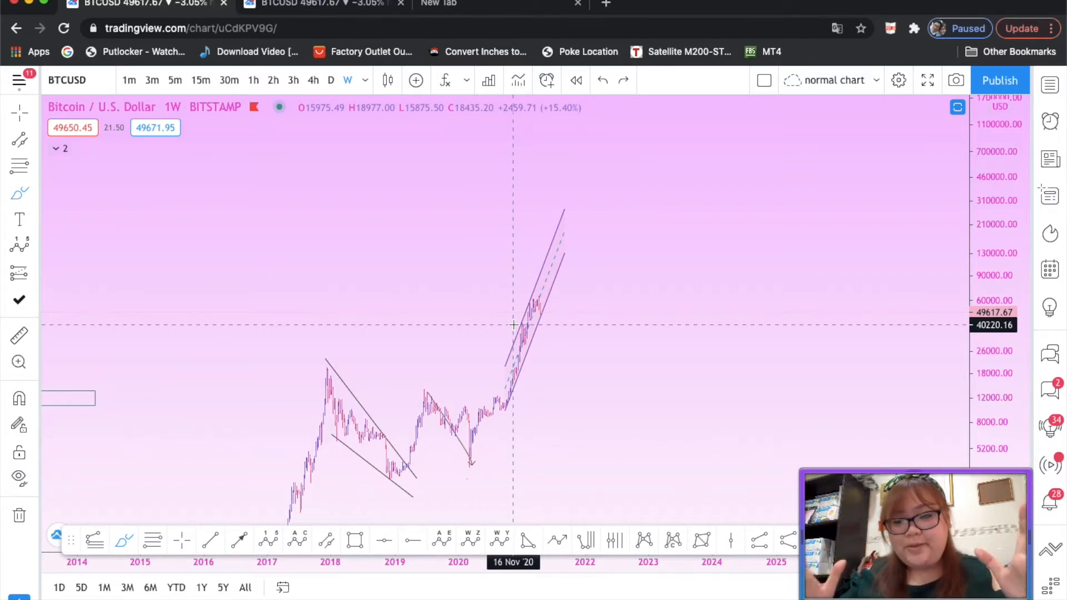
{"action": "mouse_move", "coordinate": [578, 233]}
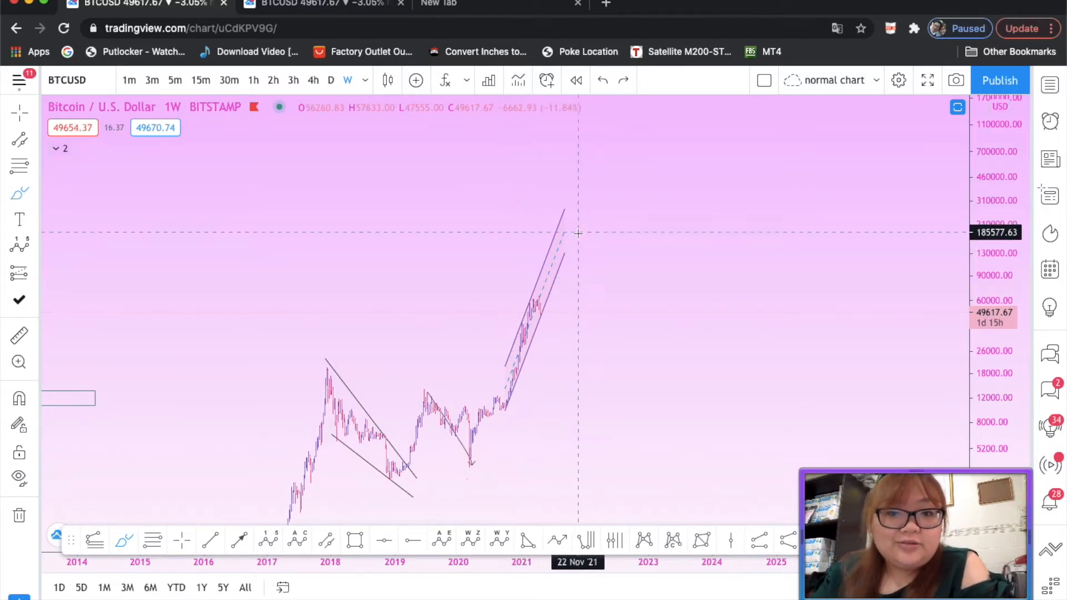
{"action": "mouse_move", "coordinate": [495, 413]}
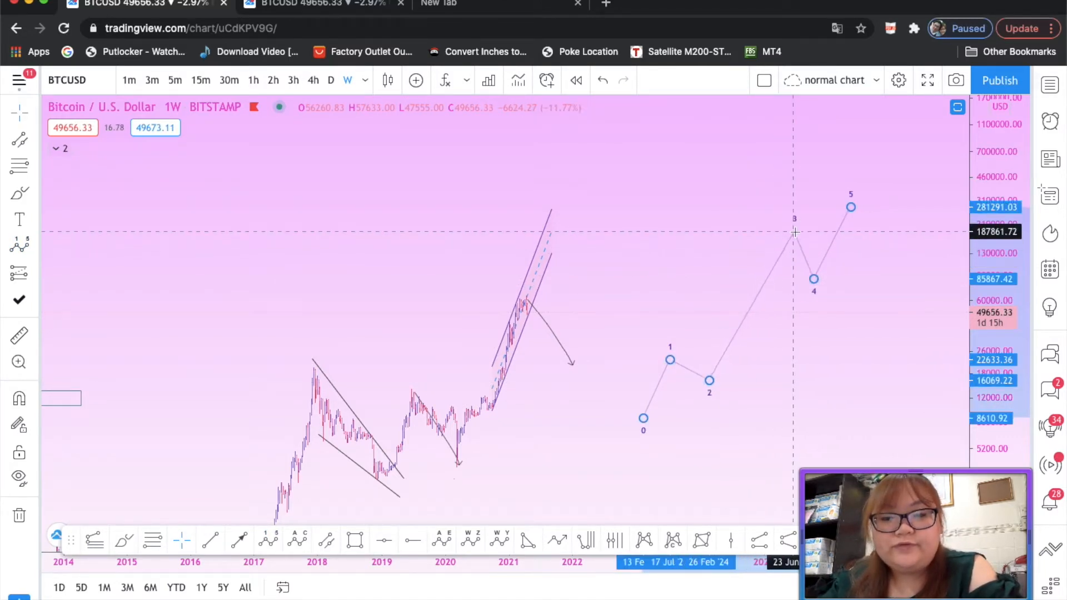
- Place the first anchor point of the trend-based Fib extension on the chart
{"action": "left_click", "coordinate": [795, 233]}
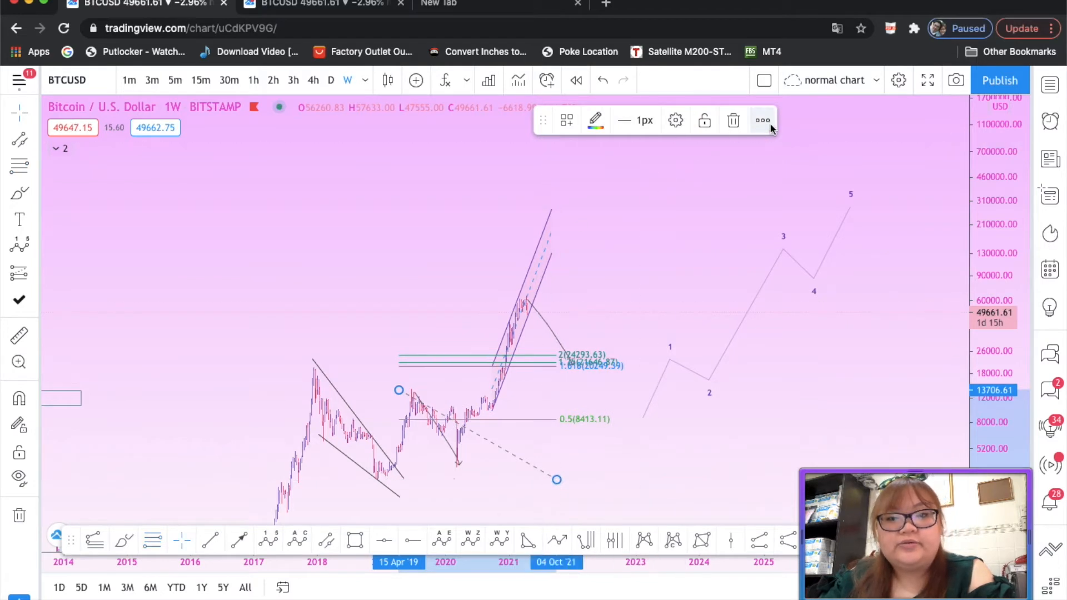
- Enable 'Fib levels based on log scale' in the Fib extension settings and confirm with Ok
{"action": "left_click", "coordinate": [762, 120]}
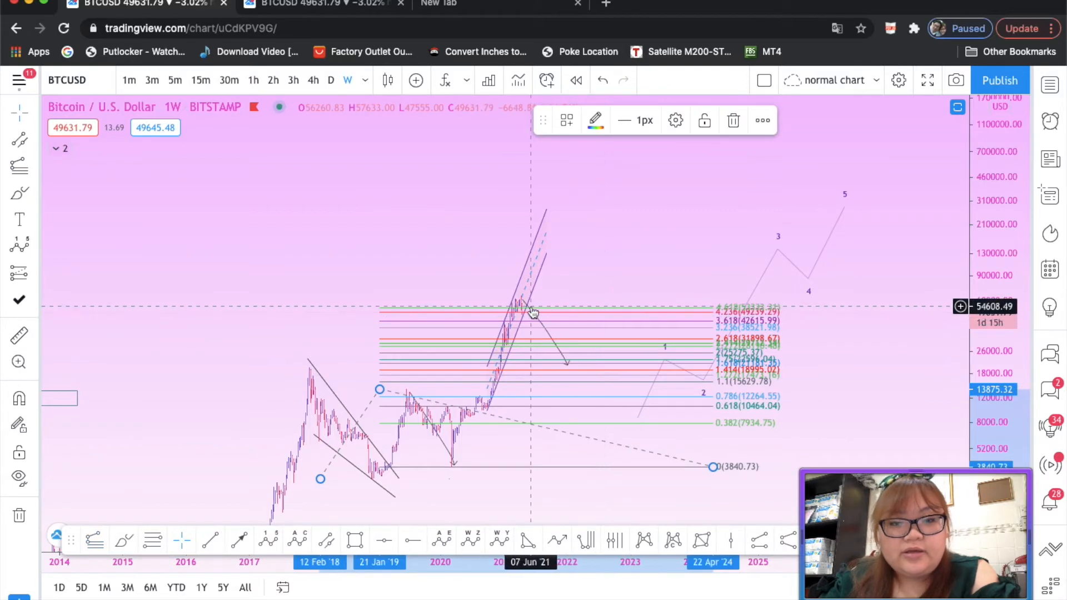
{"action": "mouse_move", "coordinate": [577, 431]}
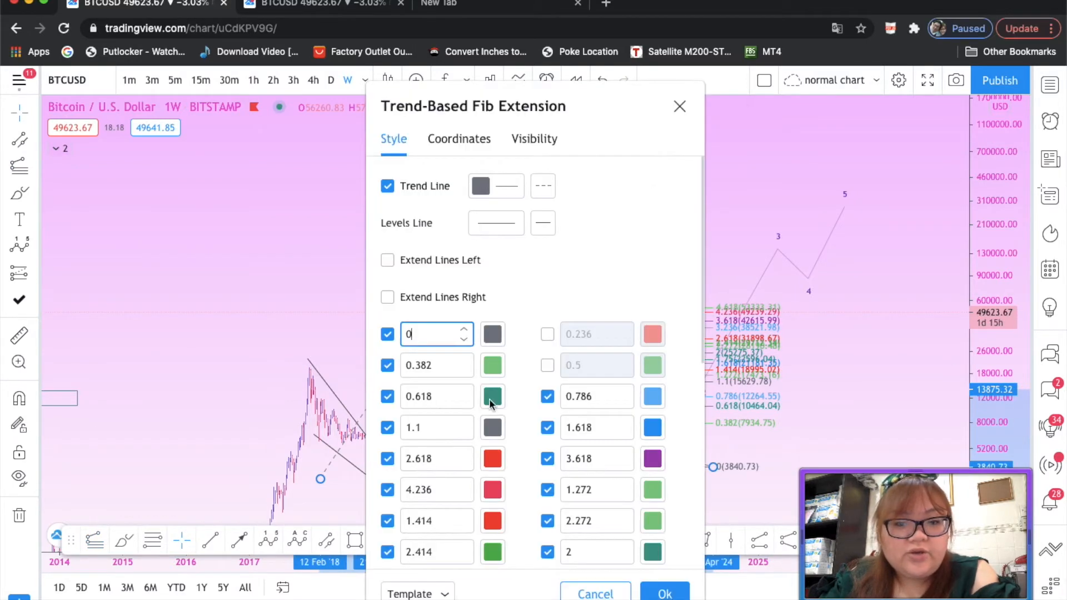
{"action": "scroll", "scroll_direction": "down", "scroll_amount": 3}
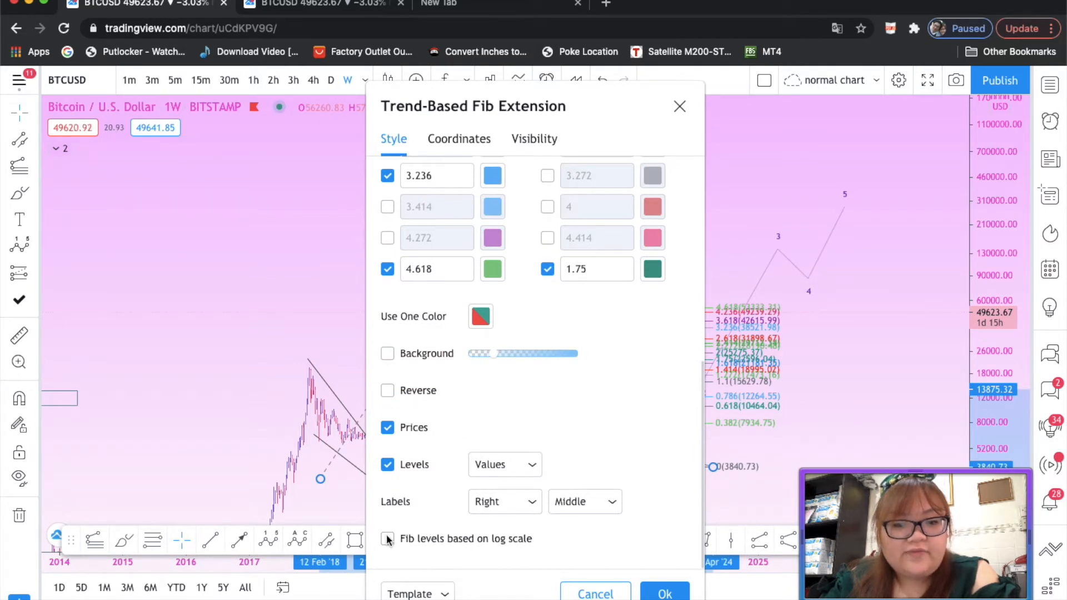
{"action": "left_click", "coordinate": [387, 539]}
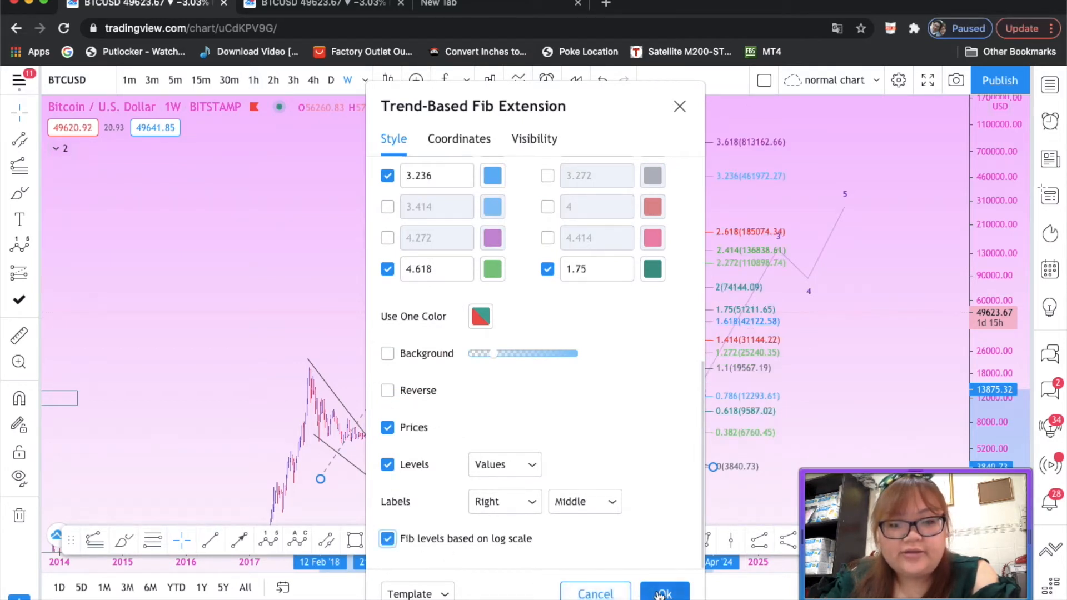
{"action": "left_click", "coordinate": [663, 593]}
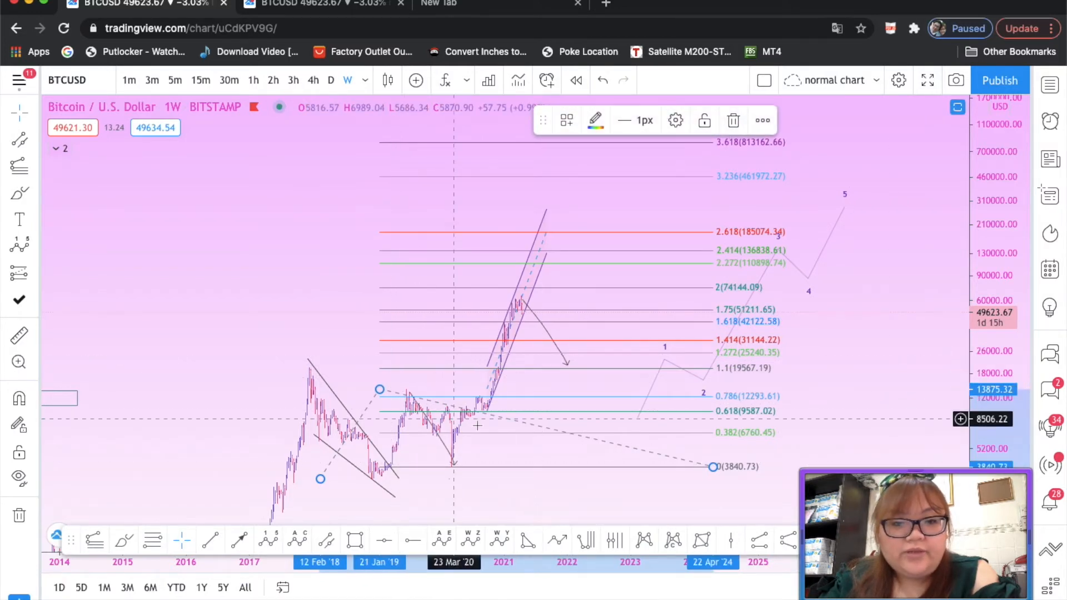
{"action": "mouse_move", "coordinate": [663, 330]}
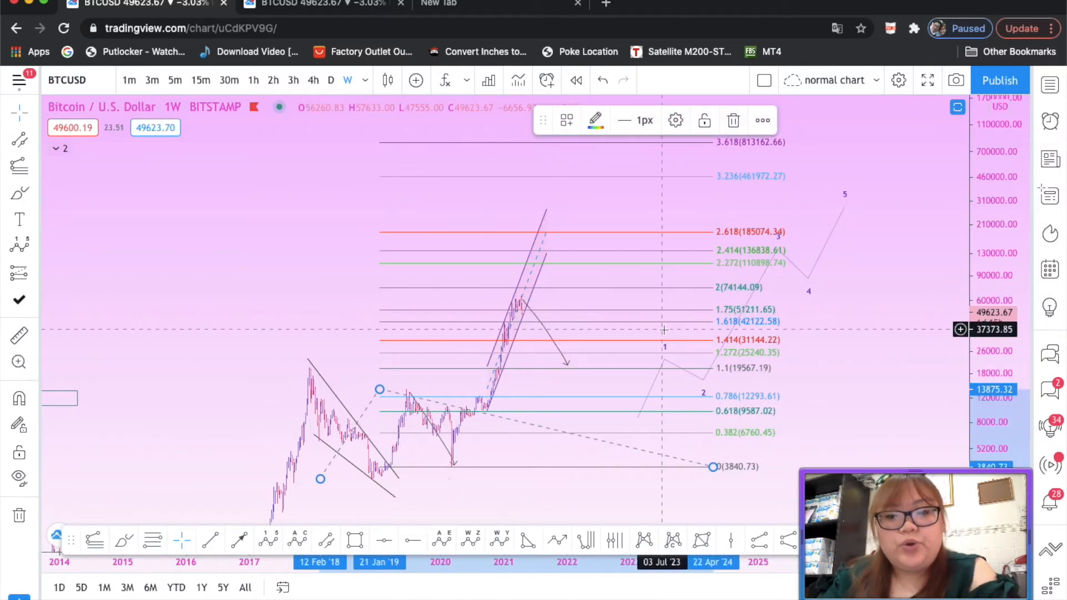
{"action": "mouse_move", "coordinate": [521, 311]}
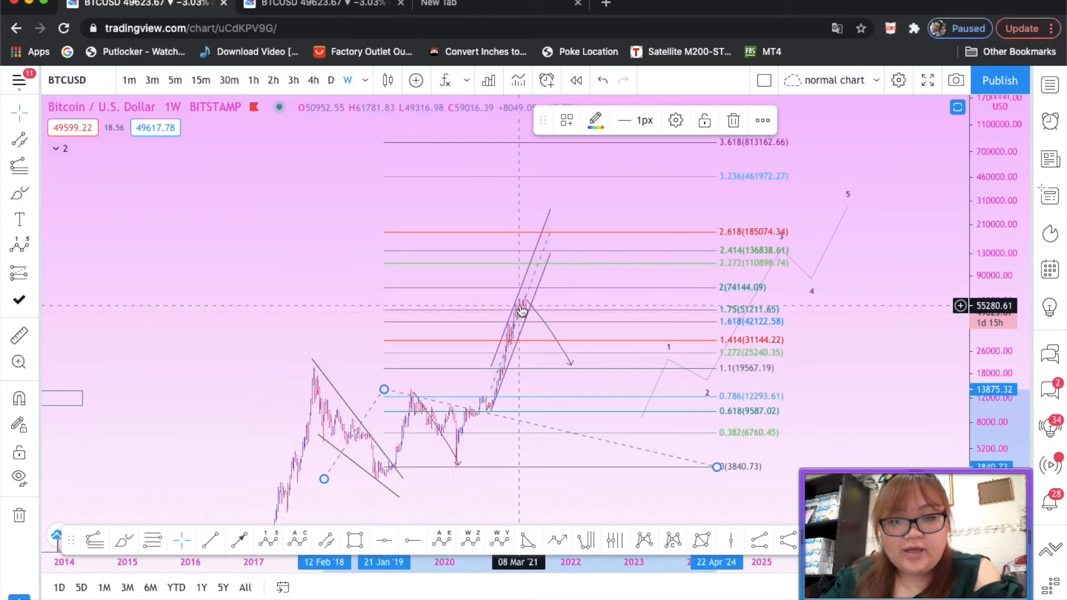
{"action": "mouse_move", "coordinate": [608, 238]}
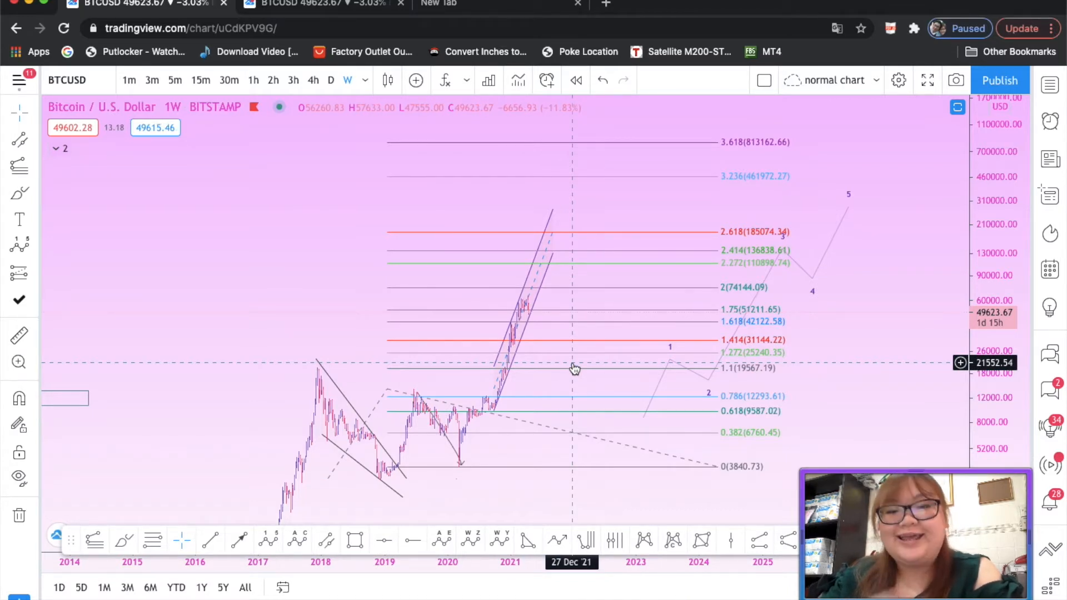
{"action": "mouse_move", "coordinate": [22, 216]}
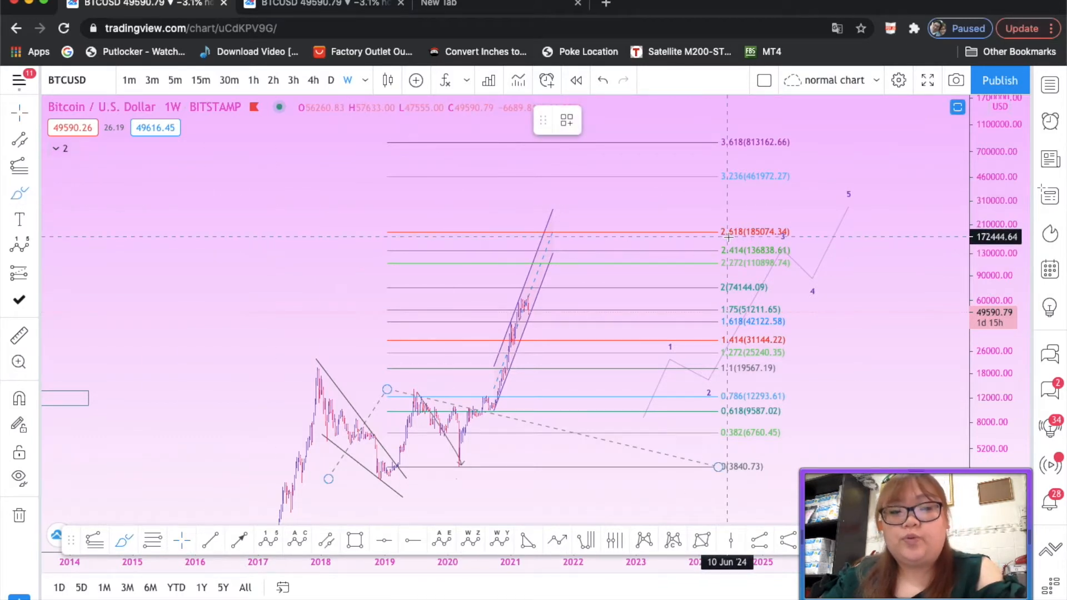
{"action": "mouse_move", "coordinate": [572, 320]}
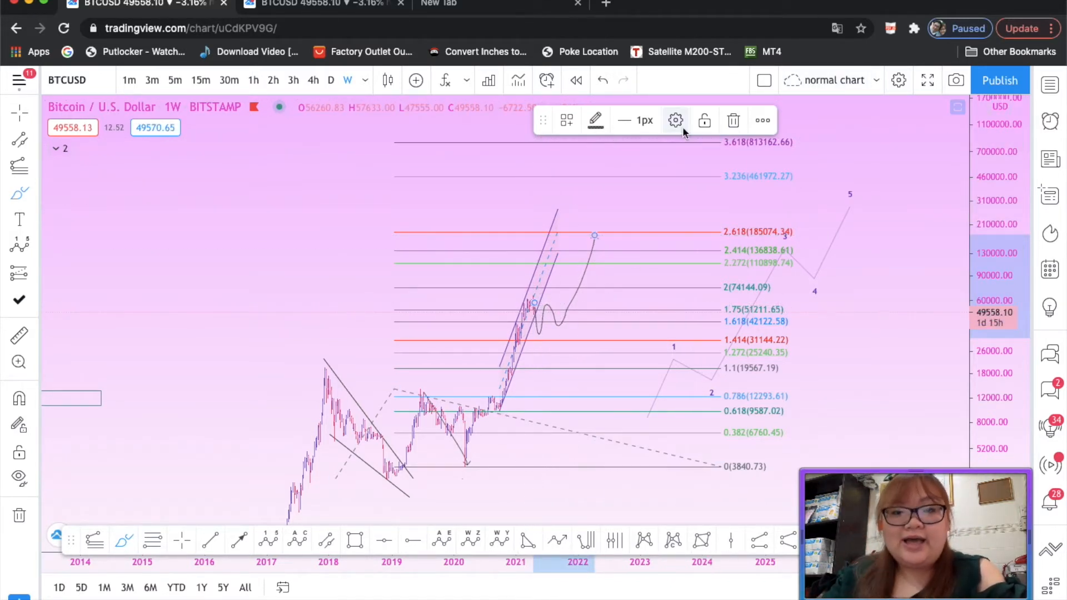
{"action": "mouse_move", "coordinate": [674, 121]}
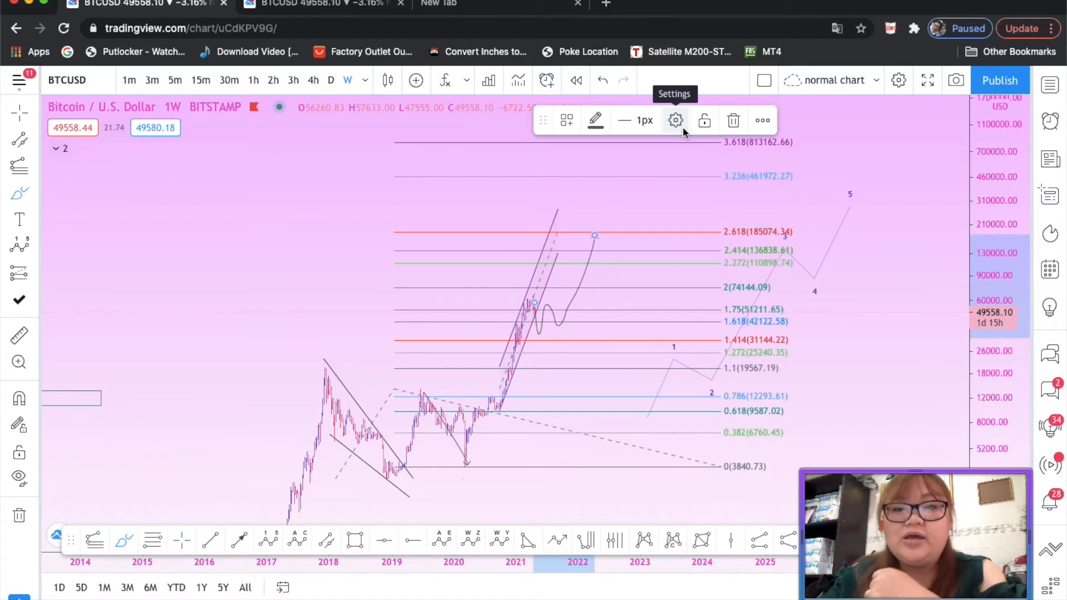
{"action": "mouse_move", "coordinate": [650, 258]}
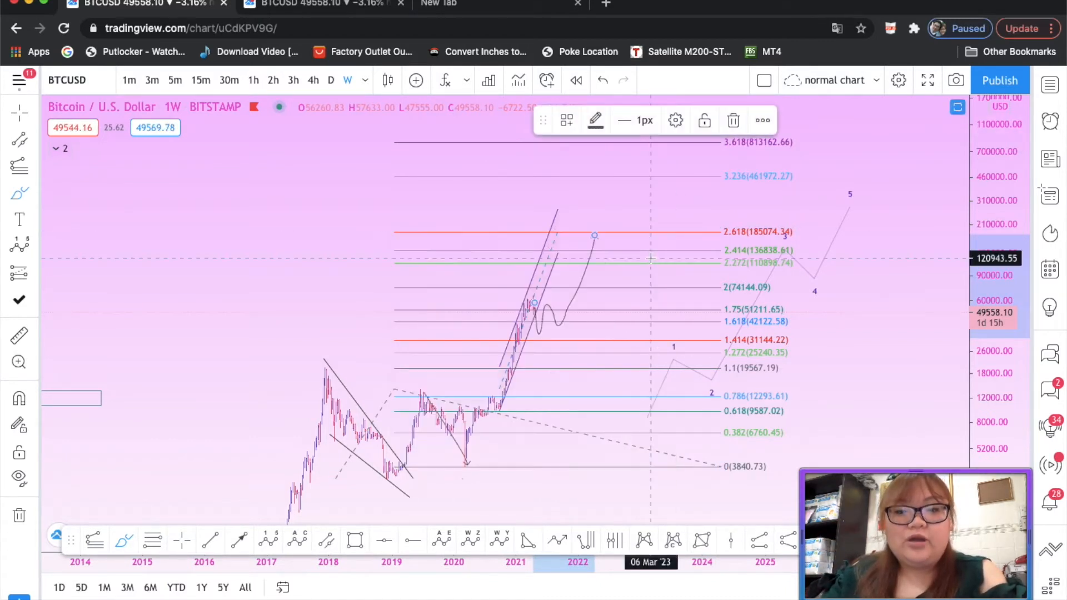
{"action": "mouse_move", "coordinate": [722, 245]}
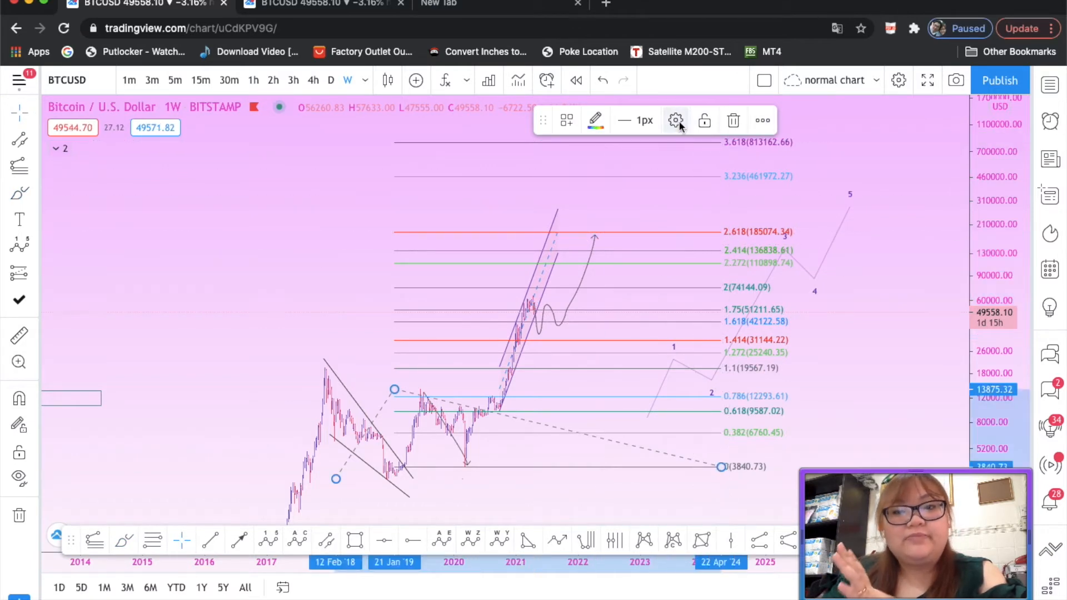
- Bring back the Fib extension settings and scroll to the top of the dialog
{"action": "left_click", "coordinate": [676, 121]}
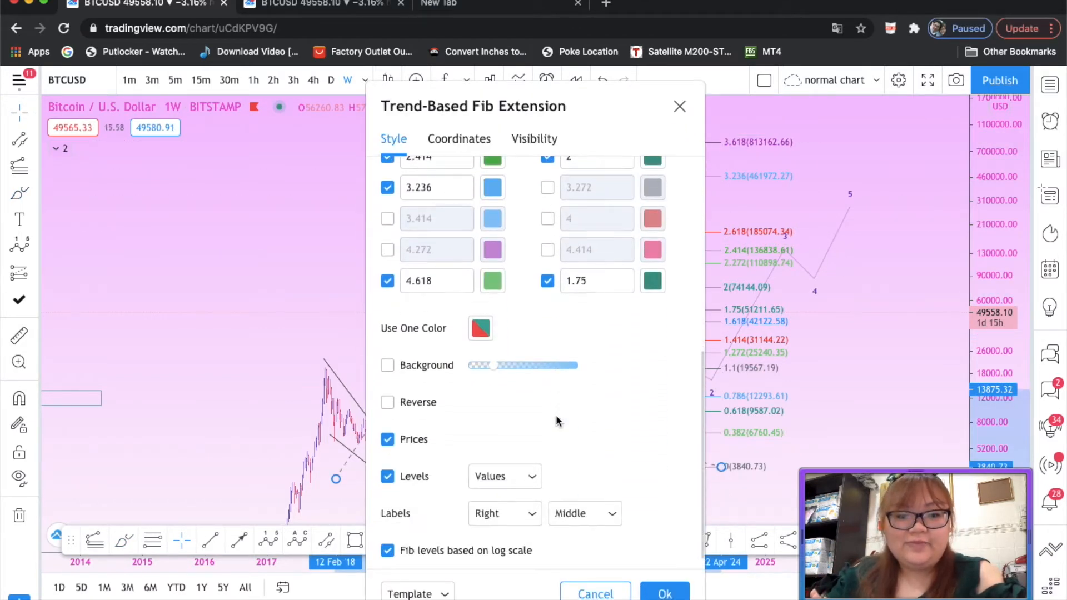
{"action": "scroll", "scroll_direction": "up", "scroll_amount": 3}
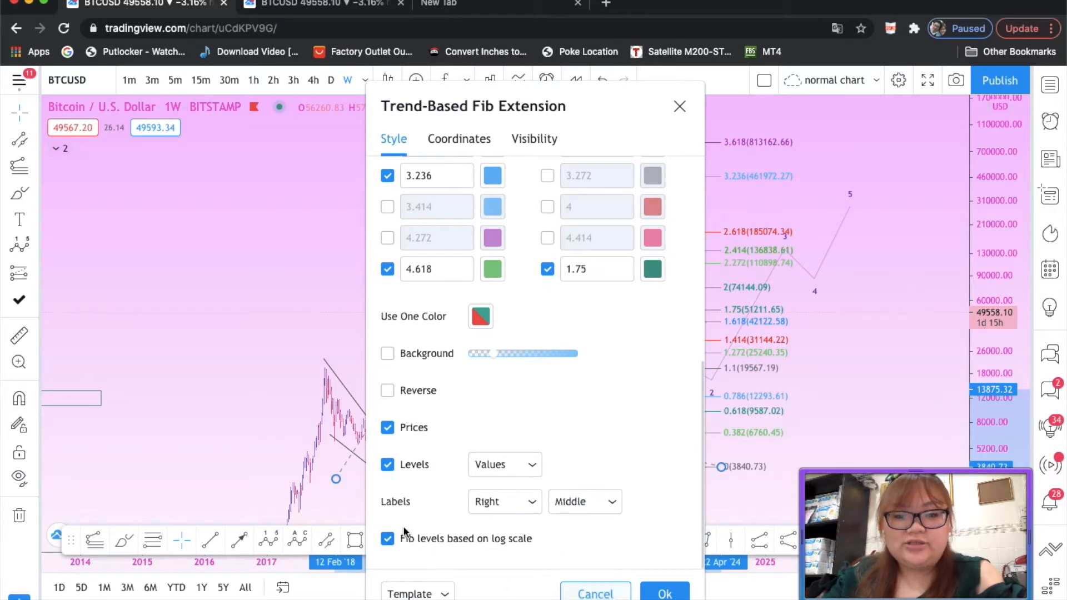
{"action": "mouse_move", "coordinate": [595, 594]}
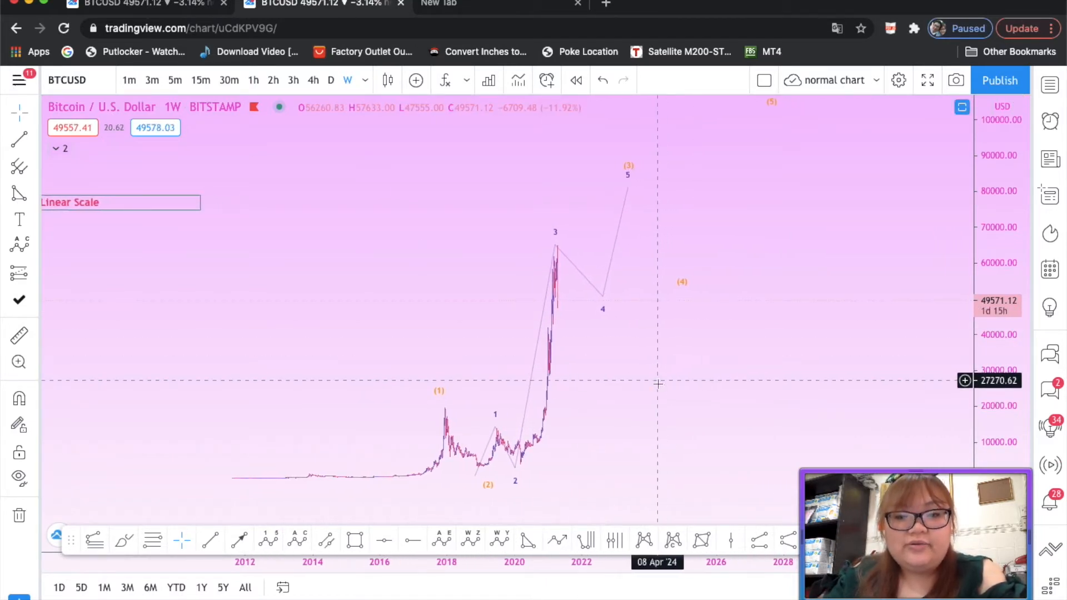
{"action": "mouse_move", "coordinate": [633, 436]}
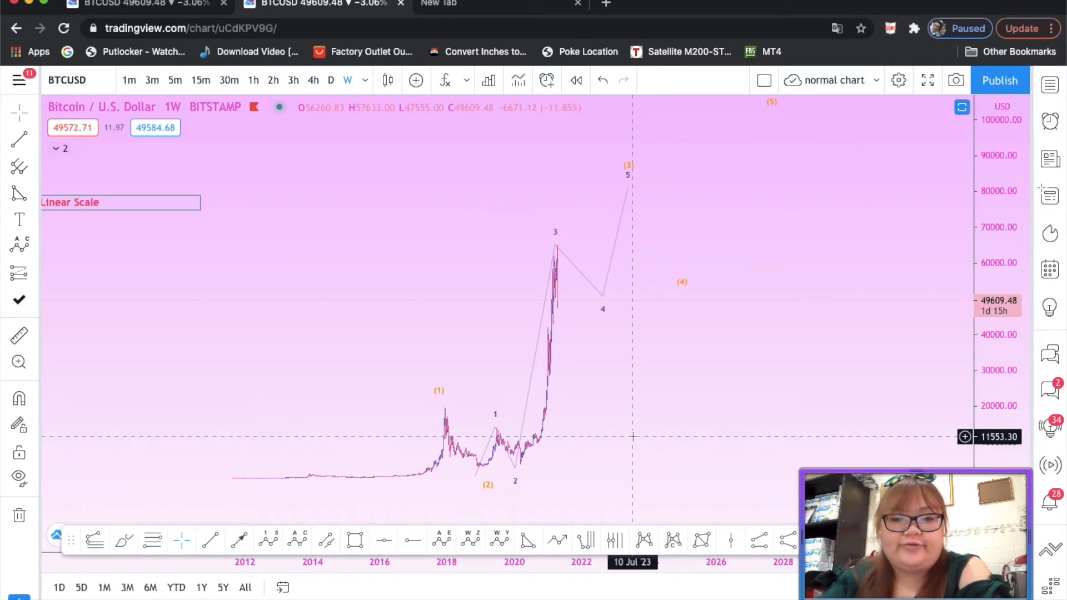
{"action": "mouse_move", "coordinate": [555, 395]}
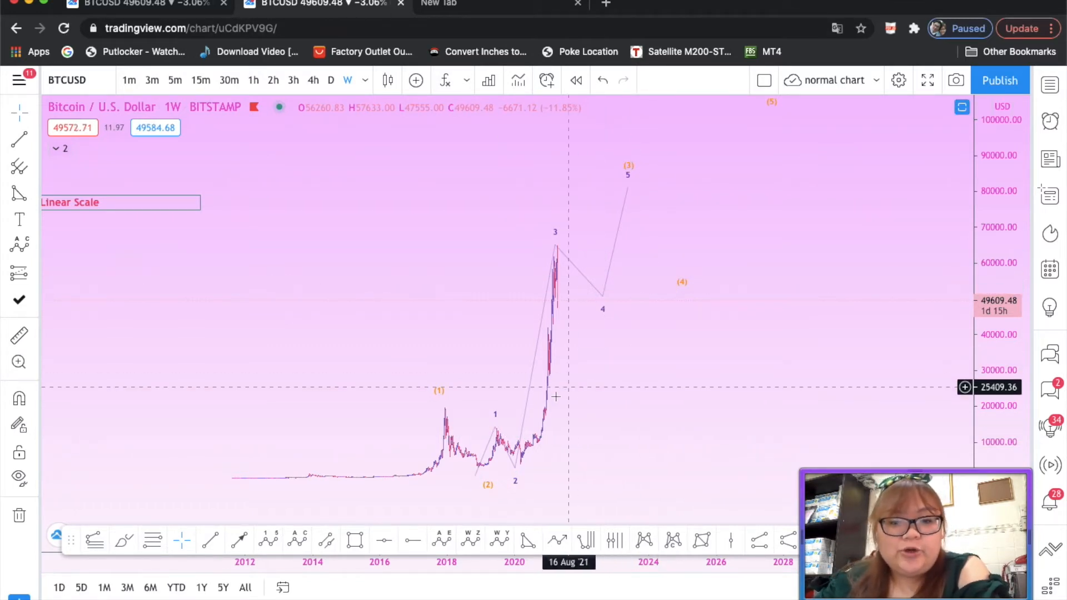
{"action": "mouse_move", "coordinate": [580, 371]}
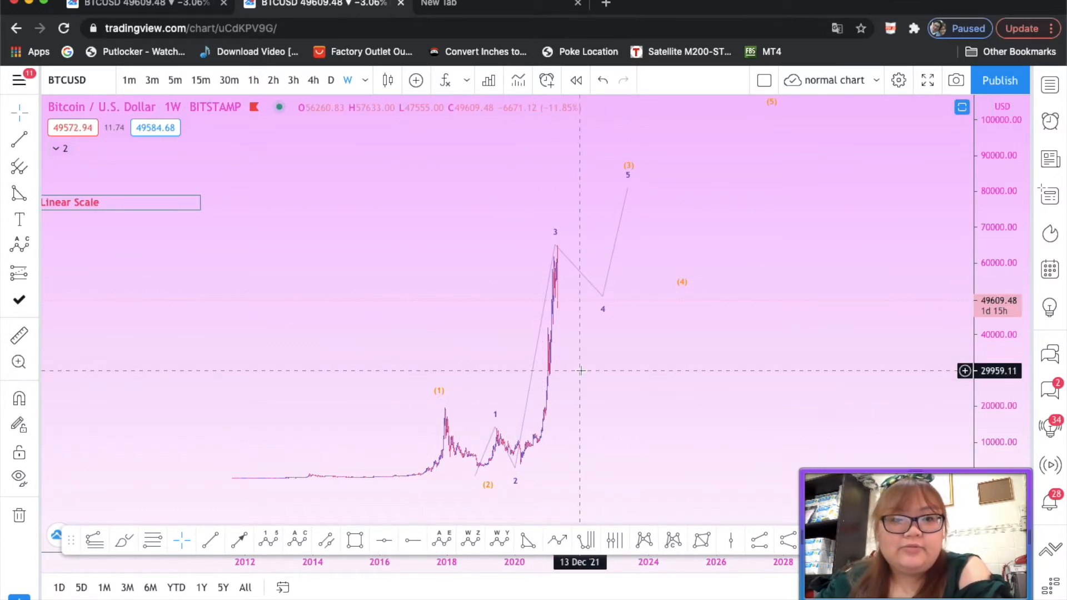
{"action": "mouse_move", "coordinate": [456, 421]}
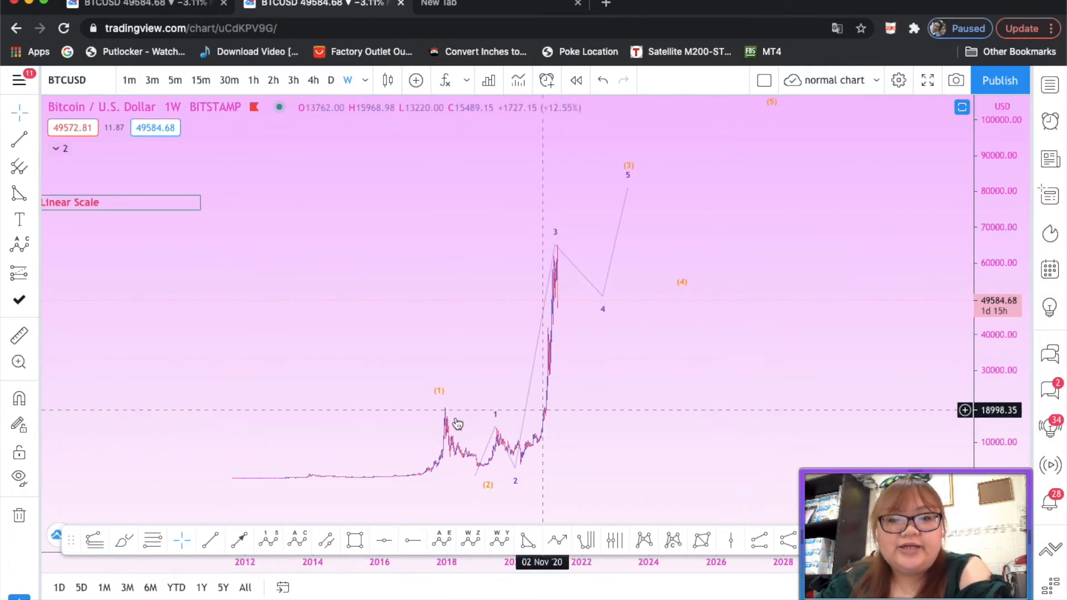
{"action": "mouse_move", "coordinate": [499, 469]}
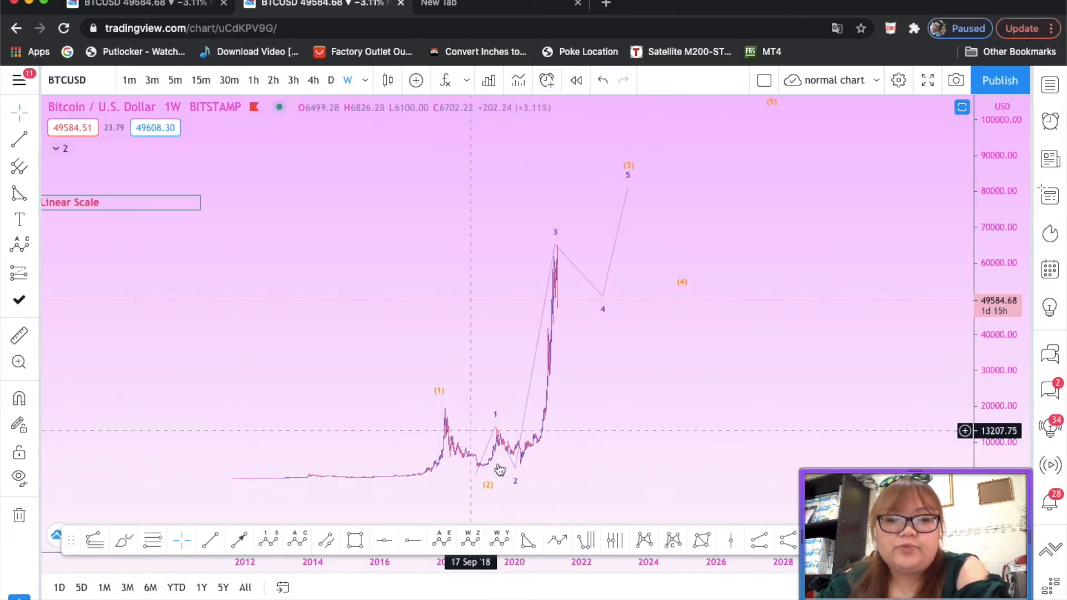
{"action": "mouse_move", "coordinate": [454, 425]}
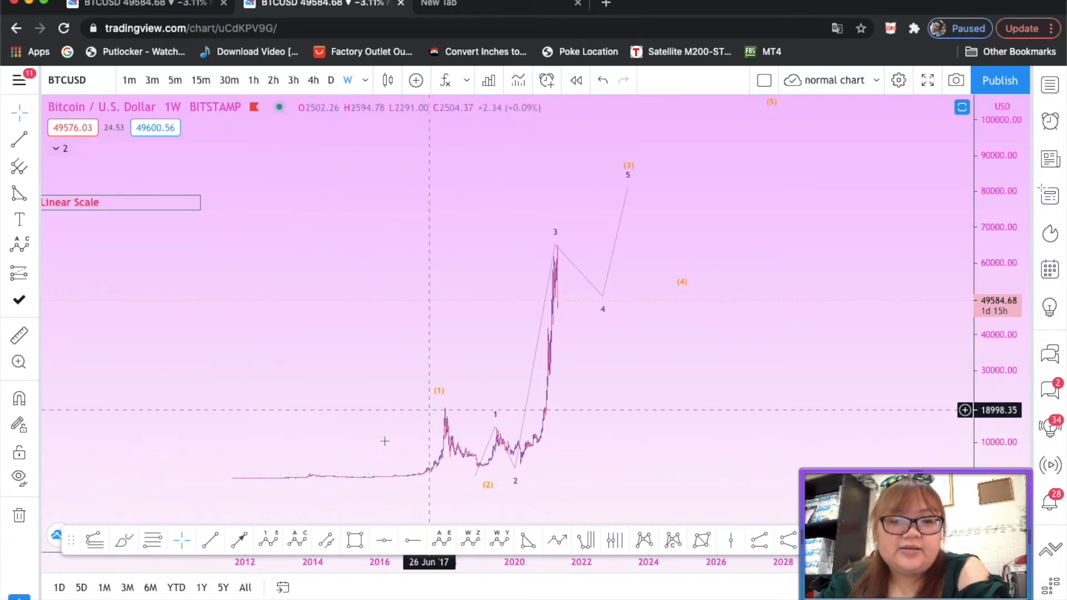
- Select the higher-degree (0)–(5) wave count and set its wave 4 at a lower price
{"action": "left_click", "coordinate": [440, 403]}
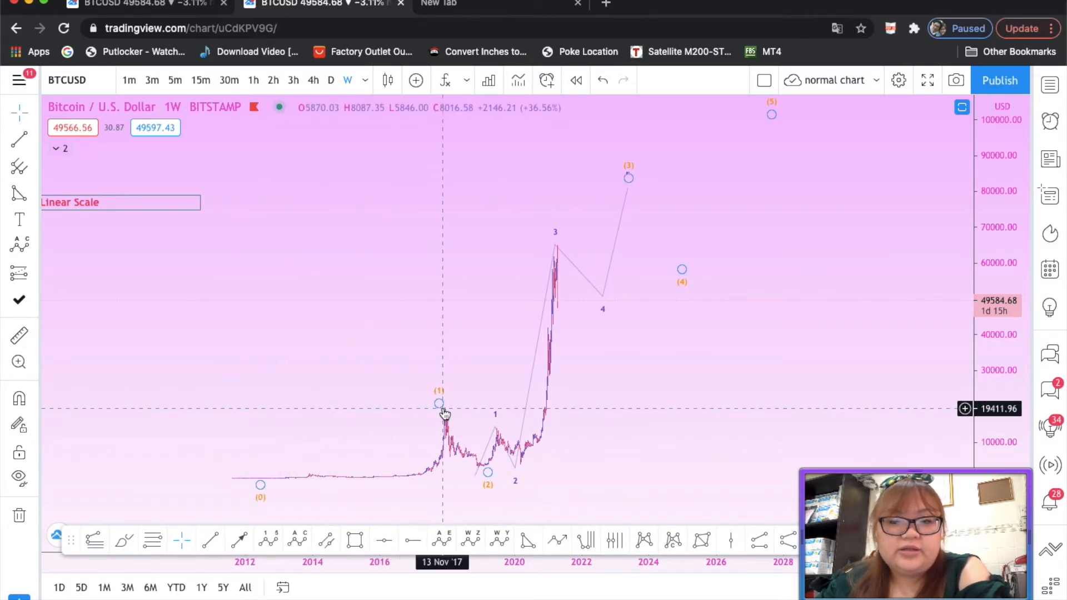
{"action": "mouse_move", "coordinate": [446, 413]}
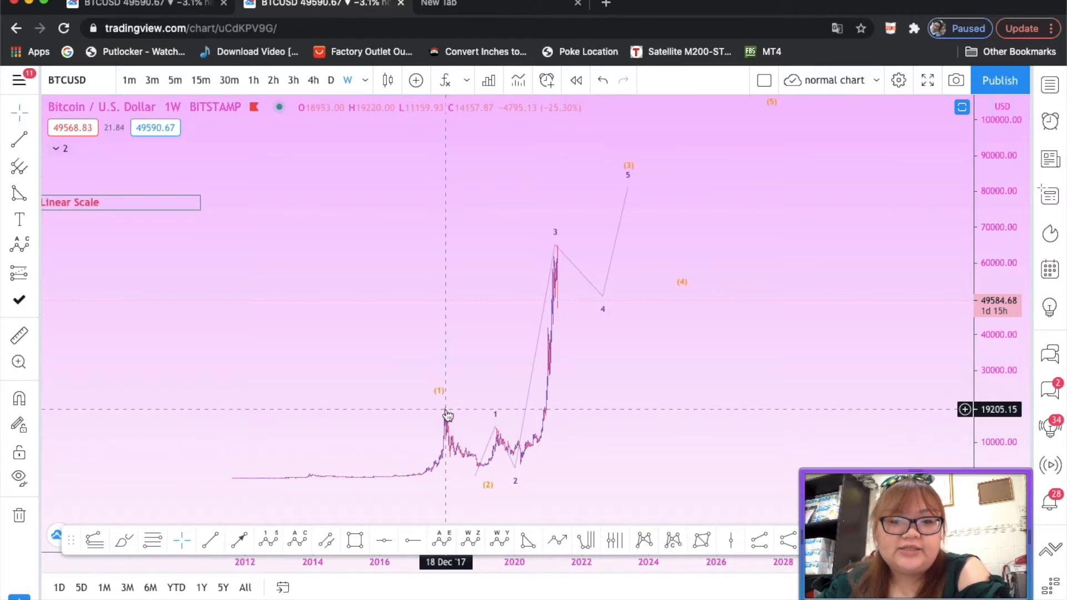
{"action": "mouse_move", "coordinate": [465, 463]}
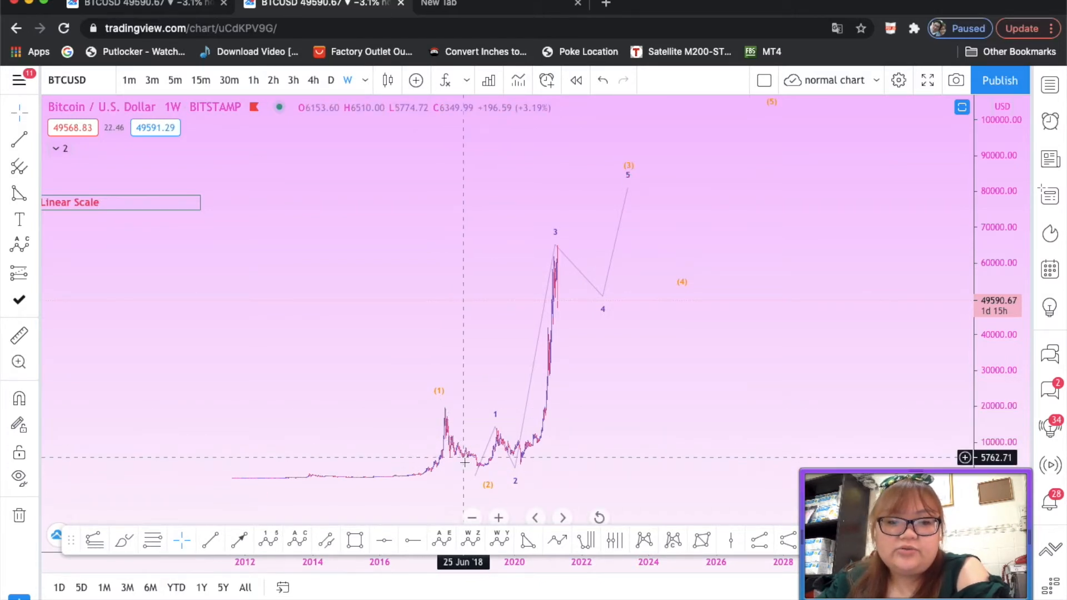
{"action": "mouse_move", "coordinate": [537, 476]}
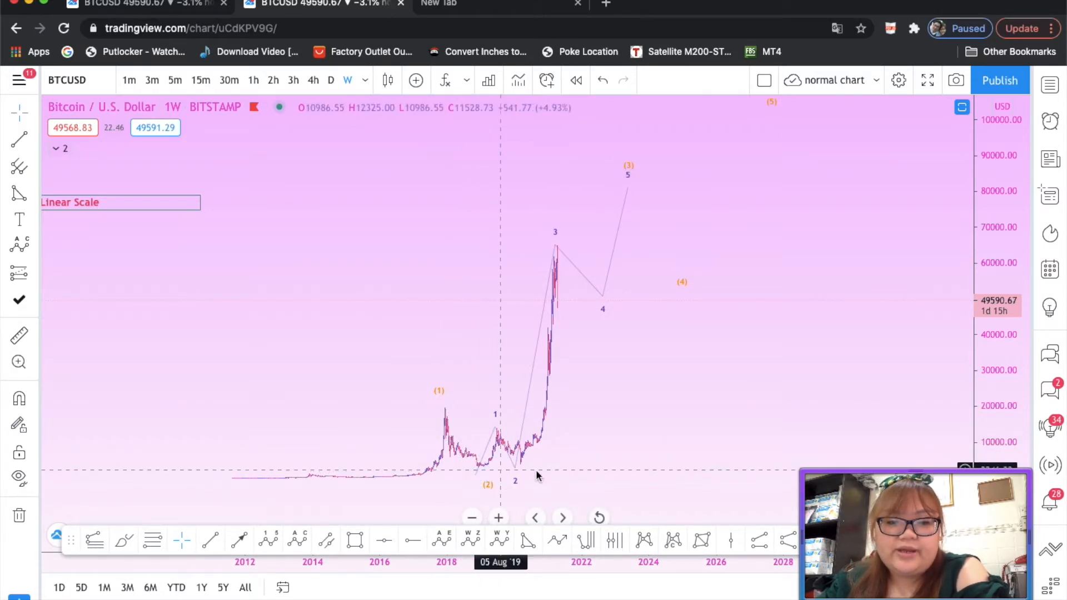
{"action": "mouse_move", "coordinate": [473, 456]}
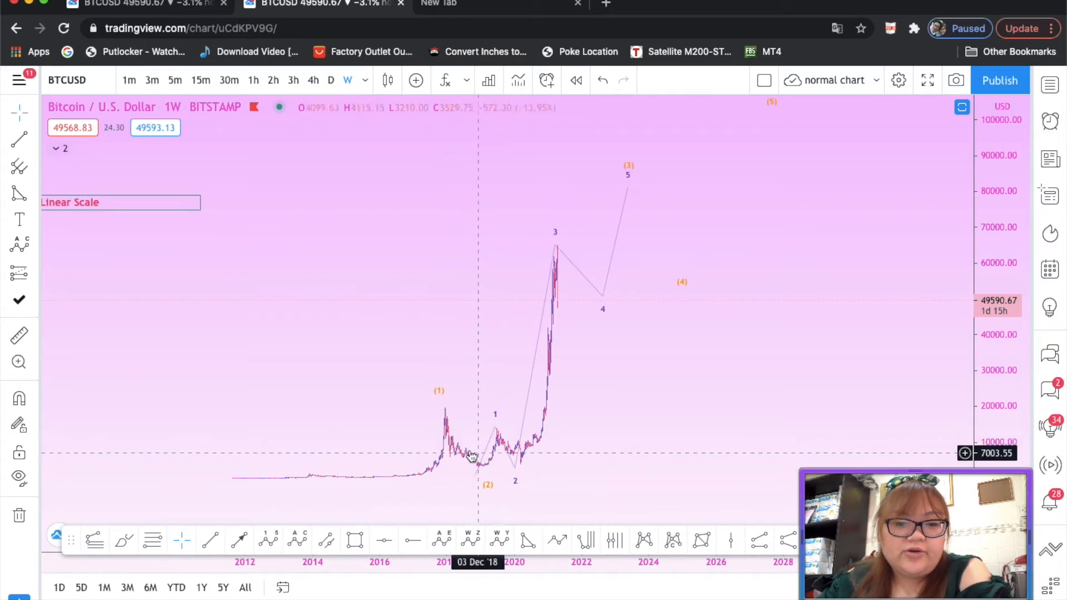
{"action": "mouse_move", "coordinate": [477, 436]}
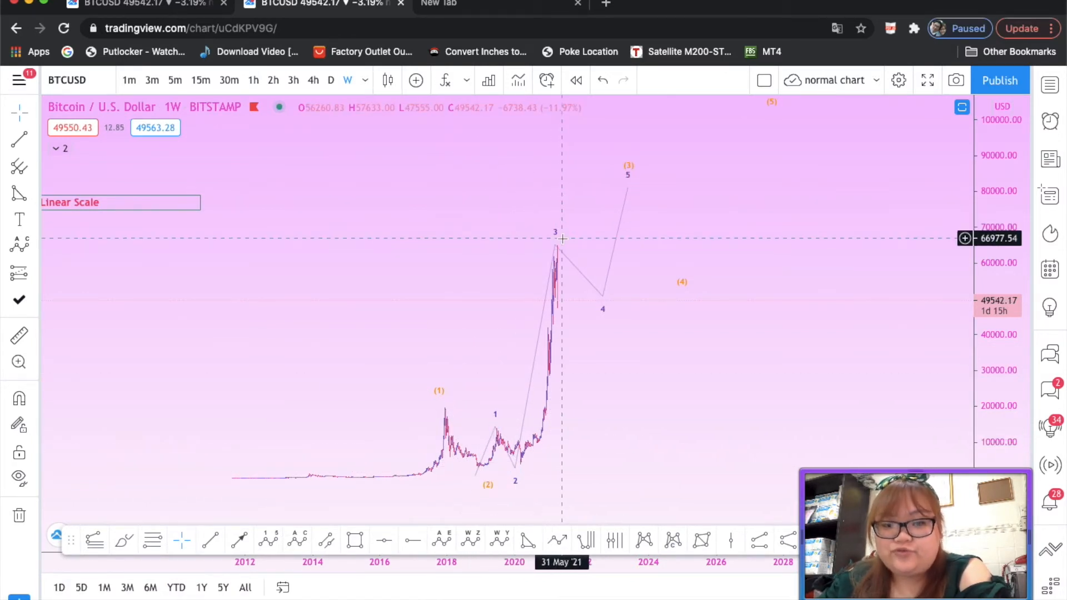
{"action": "mouse_move", "coordinate": [531, 450]}
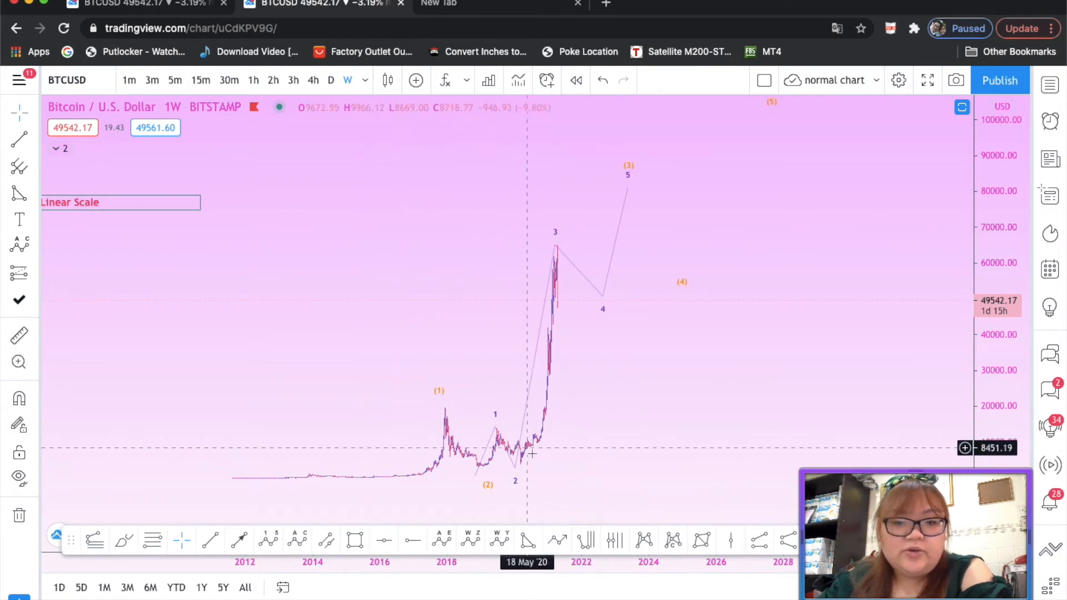
{"action": "mouse_move", "coordinate": [579, 222]}
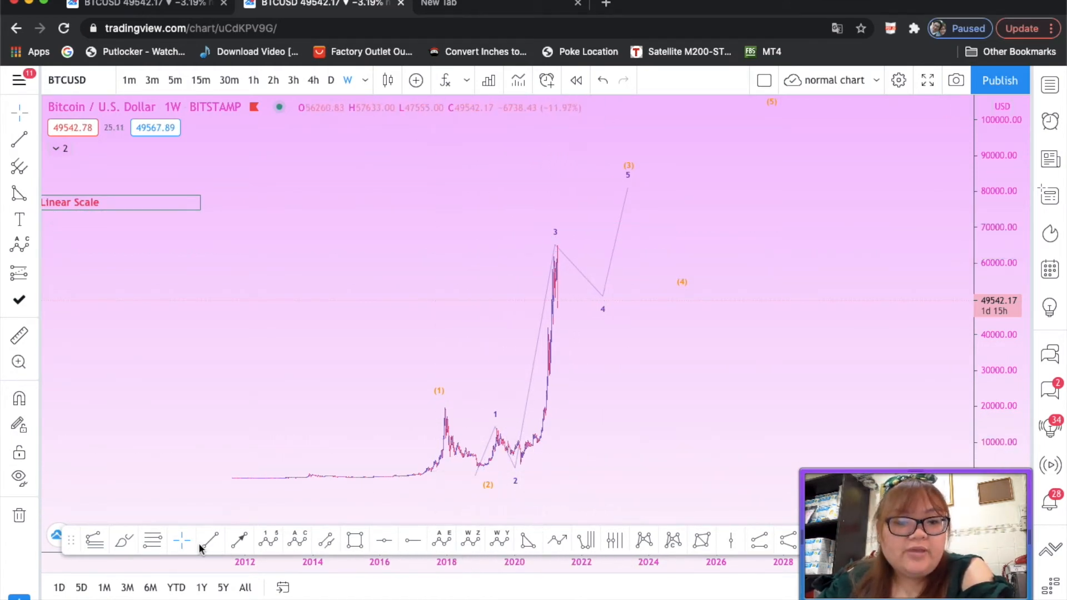
{"action": "left_click", "coordinate": [209, 540]}
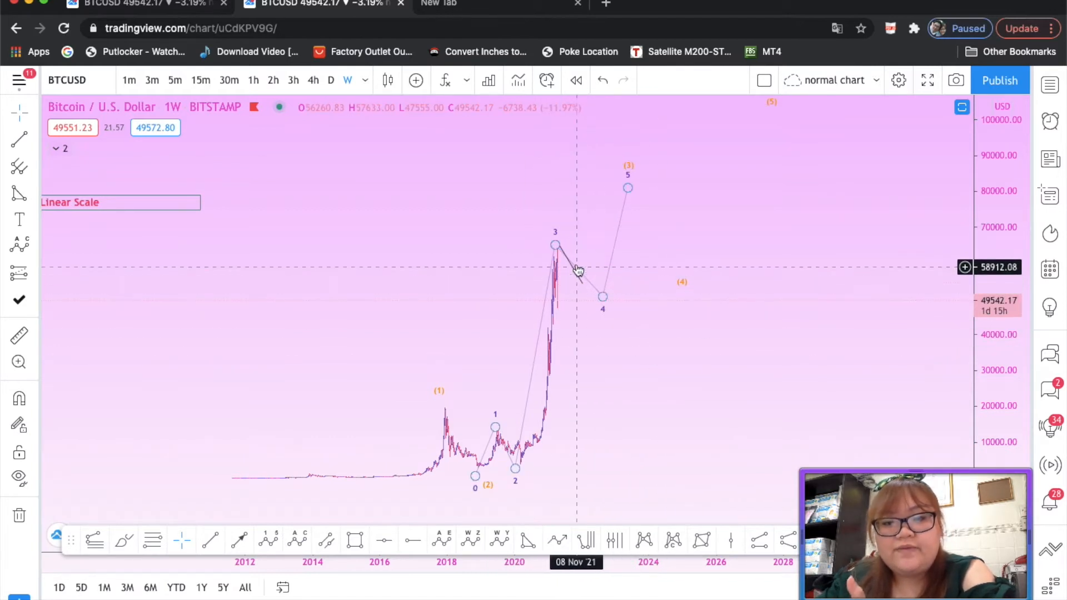
{"action": "mouse_move", "coordinate": [595, 256]}
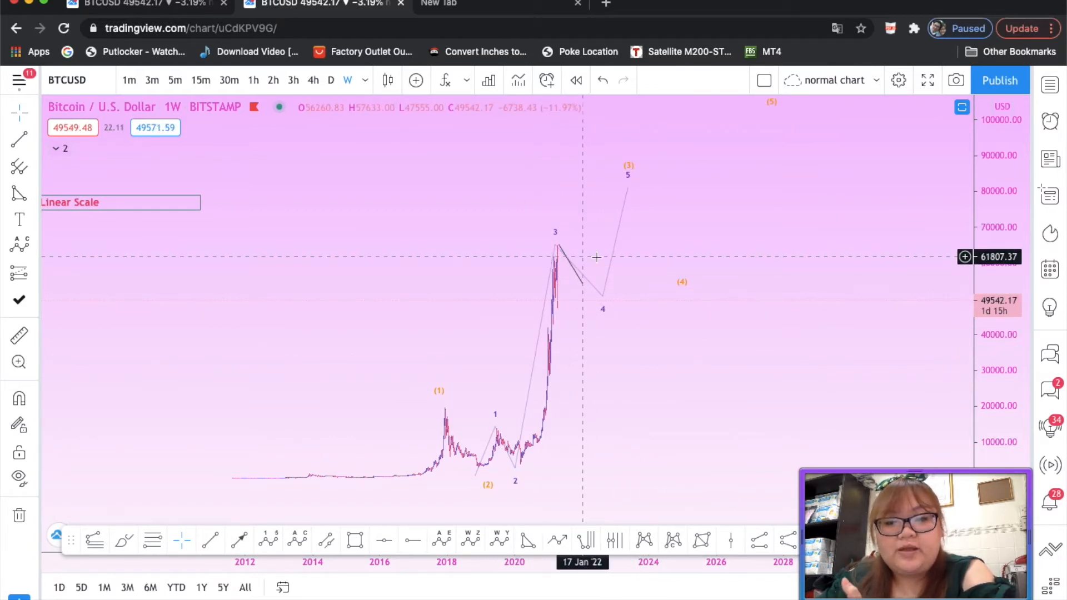
{"action": "mouse_move", "coordinate": [582, 258]}
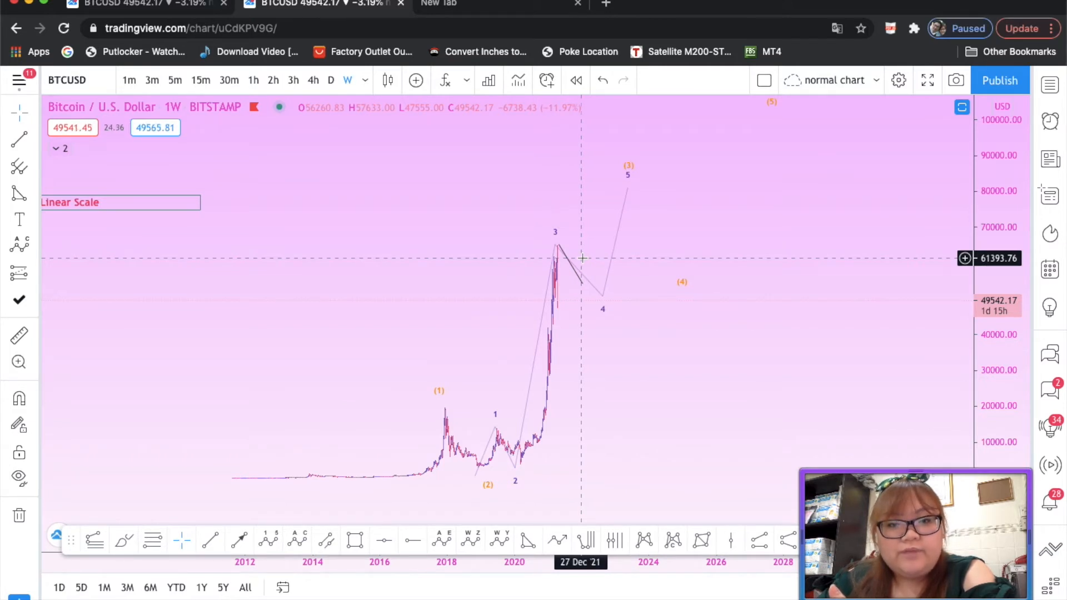
{"action": "mouse_move", "coordinate": [580, 260]}
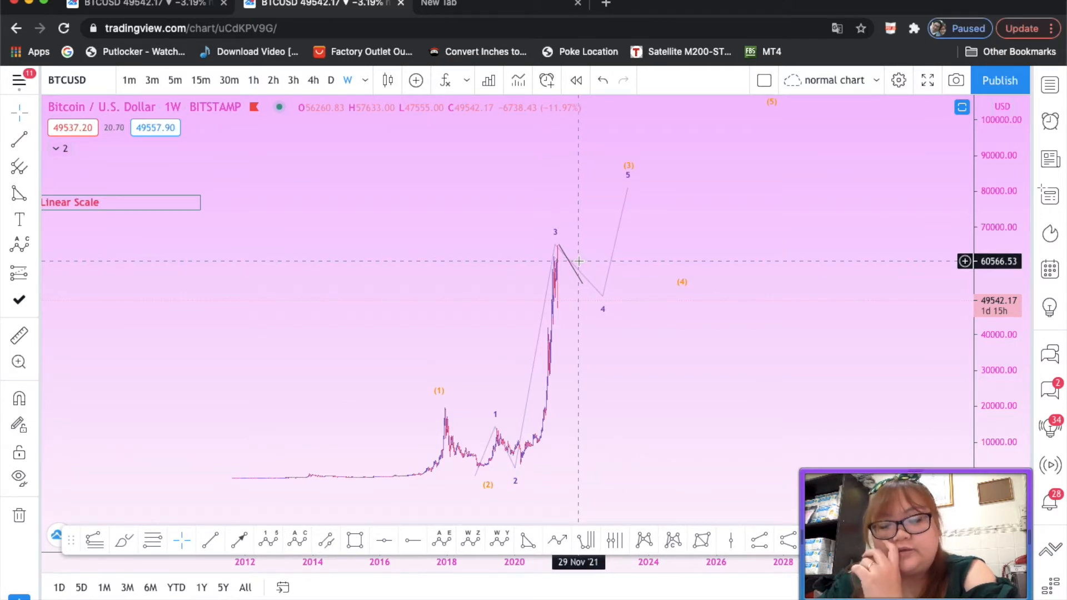
{"action": "left_click", "coordinate": [589, 264]}
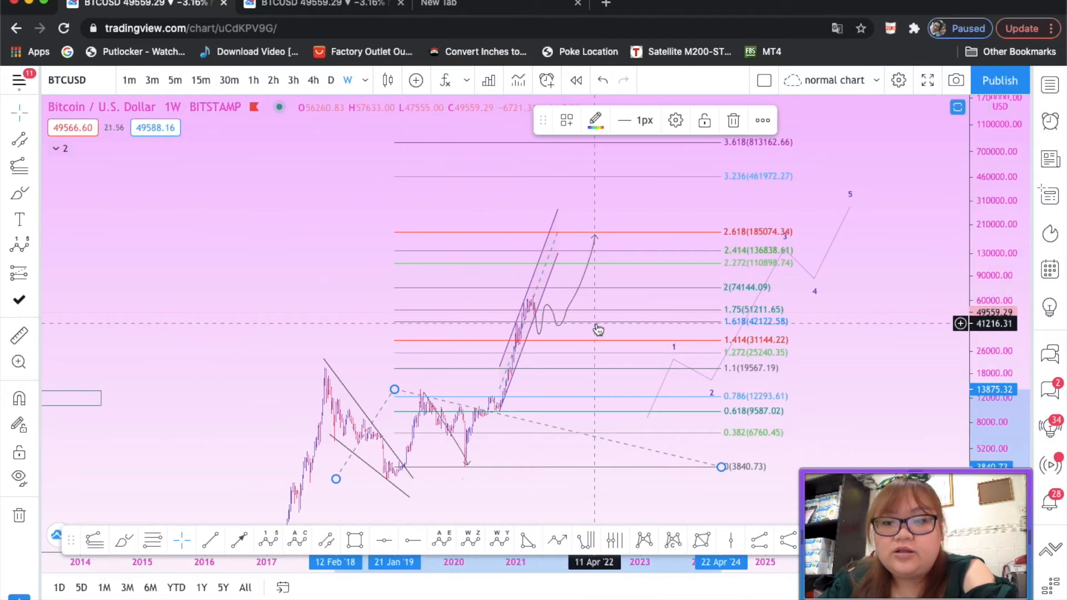
{"action": "mouse_move", "coordinate": [532, 318]}
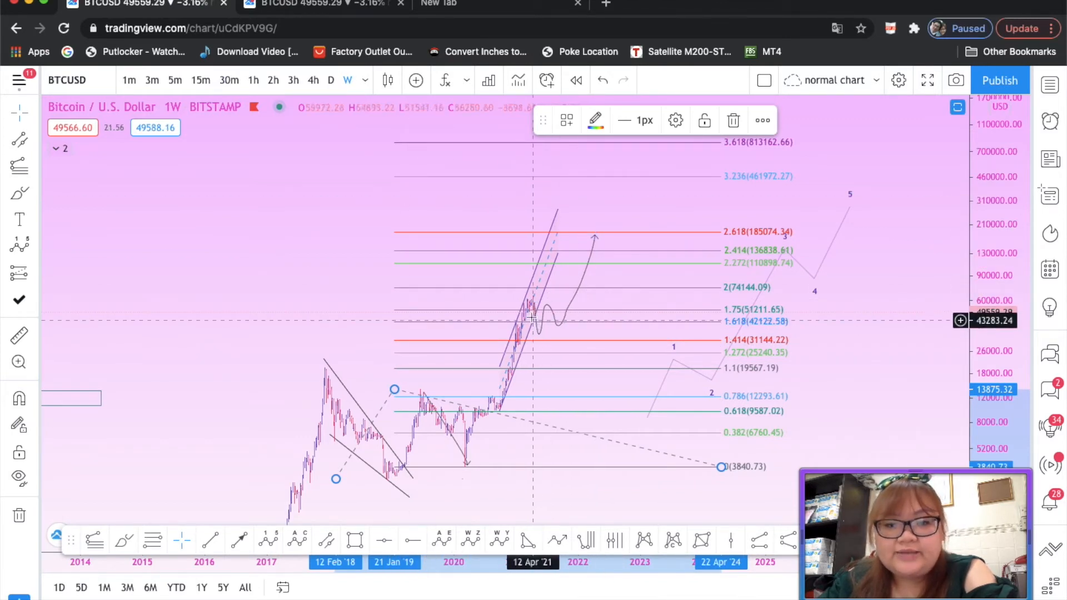
{"action": "mouse_move", "coordinate": [549, 328]}
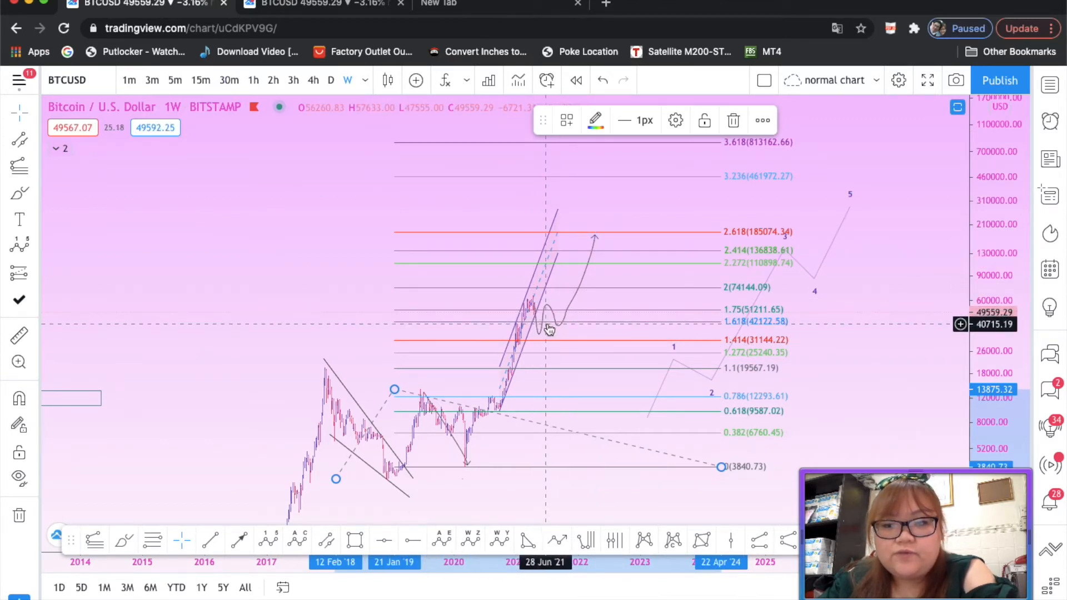
{"action": "mouse_move", "coordinate": [547, 329]}
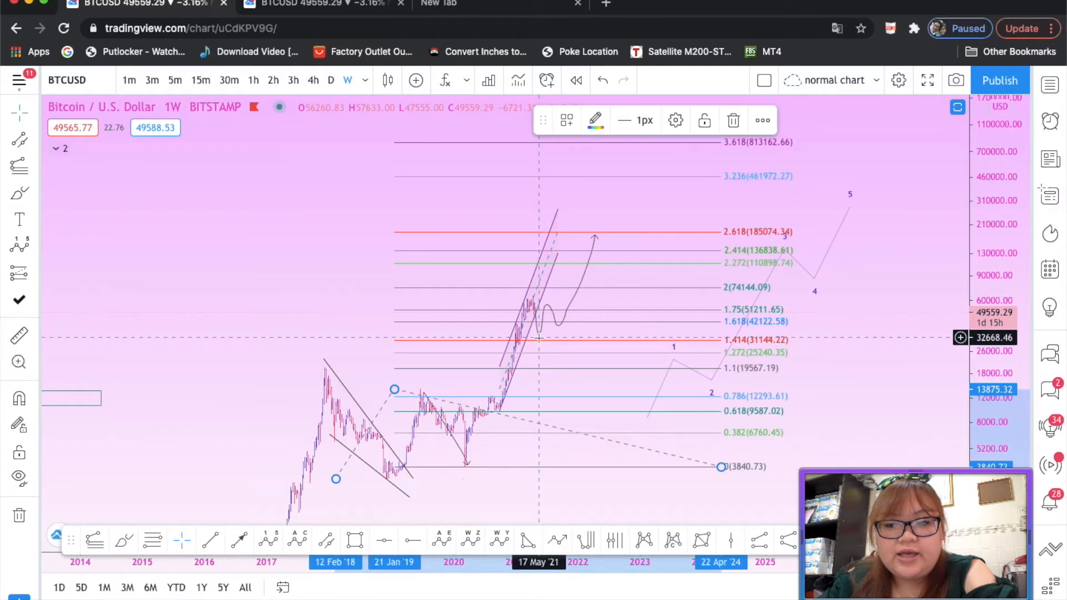
{"action": "mouse_move", "coordinate": [541, 337]}
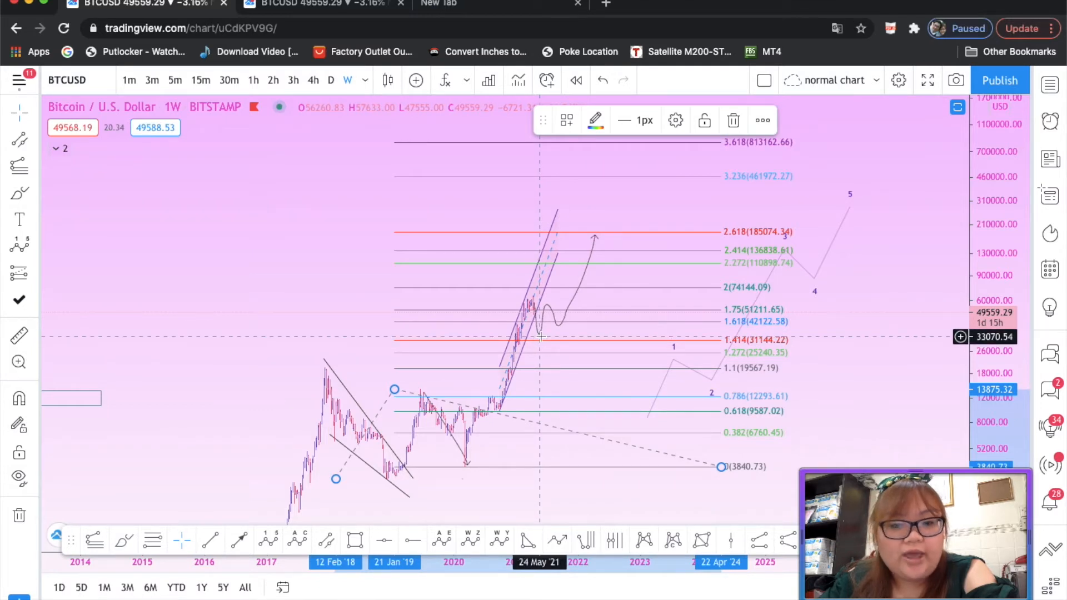
{"action": "mouse_move", "coordinate": [556, 190]}
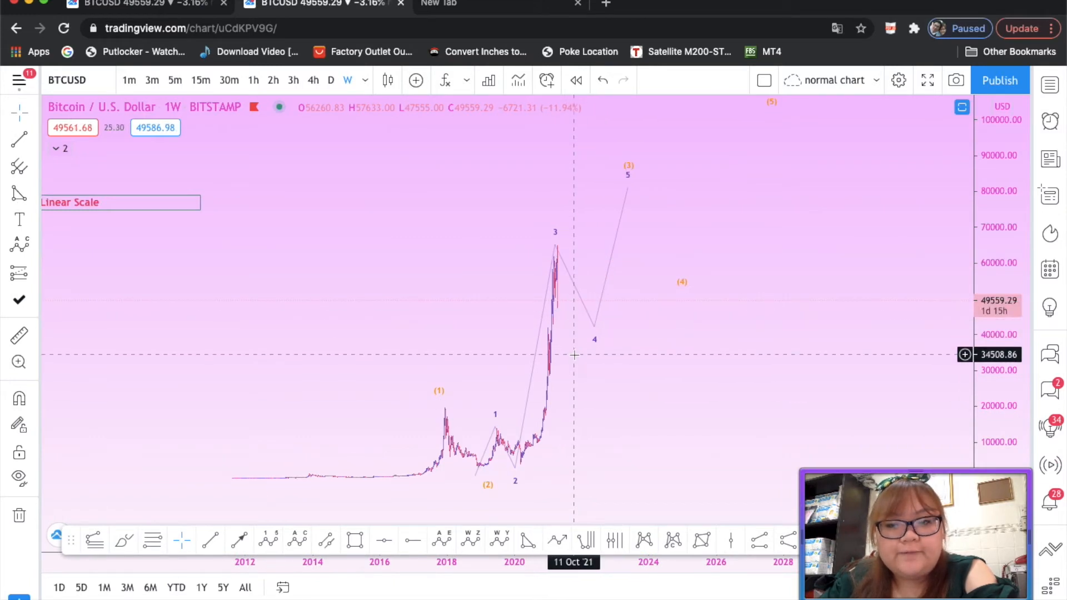
{"action": "mouse_move", "coordinate": [580, 337]}
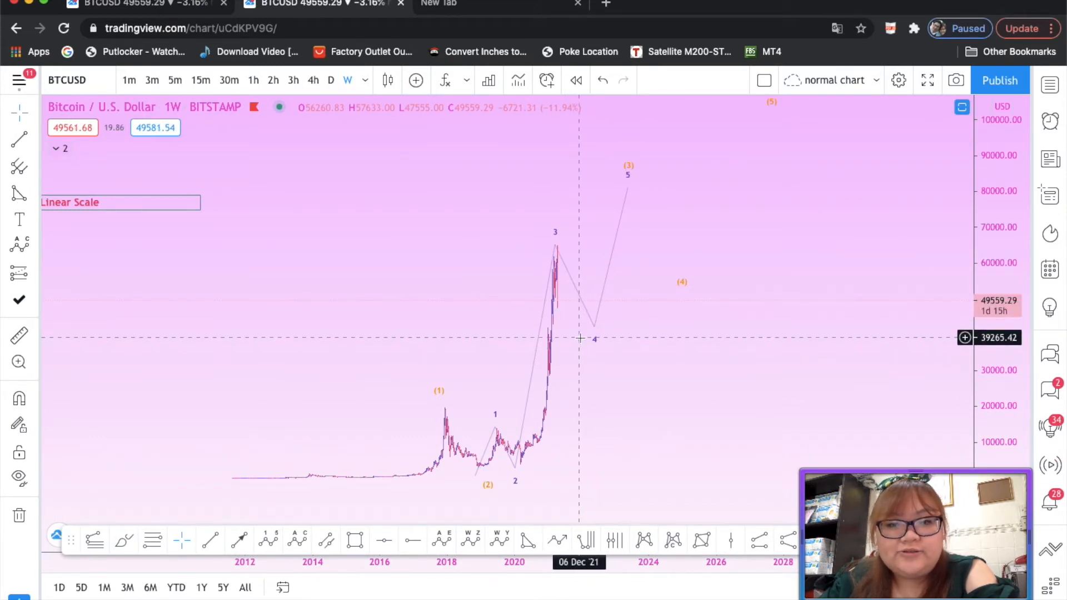
{"action": "mouse_move", "coordinate": [579, 366]}
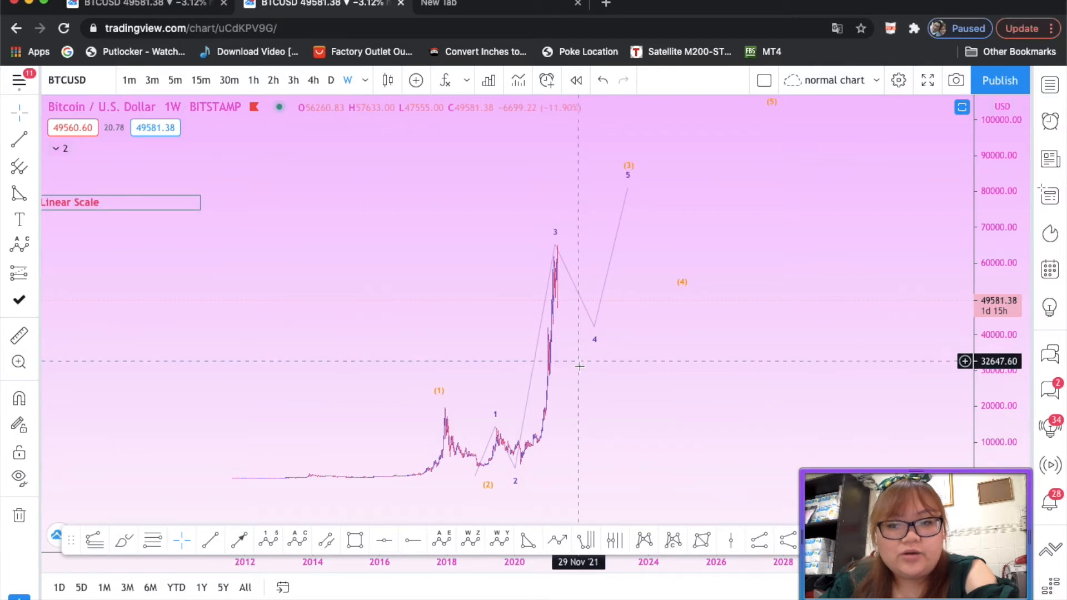
{"action": "mouse_move", "coordinate": [580, 374]}
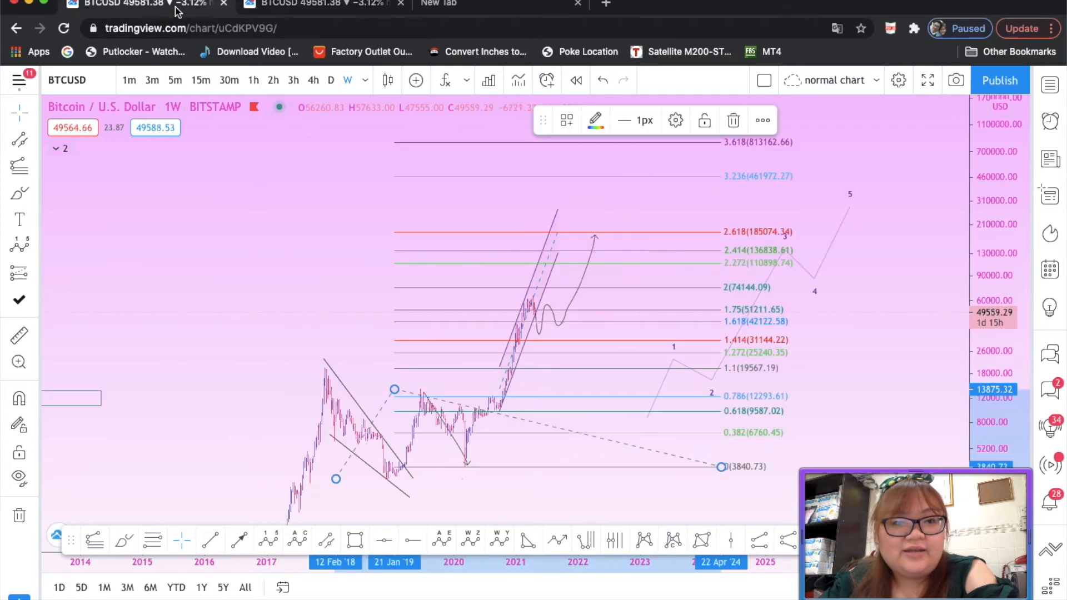
{"action": "mouse_move", "coordinate": [537, 305]}
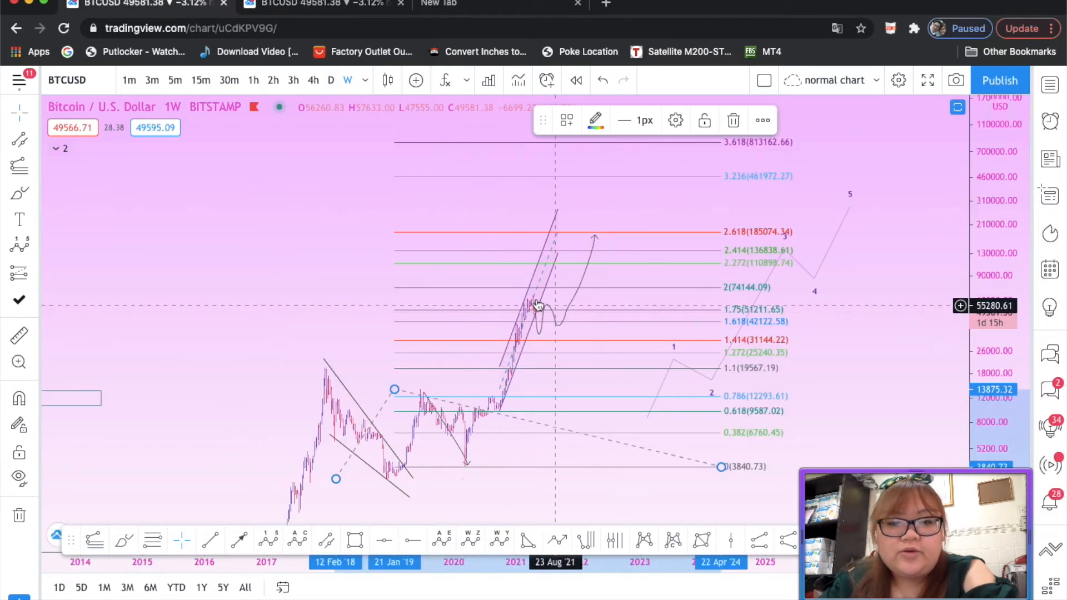
{"action": "mouse_move", "coordinate": [545, 330]}
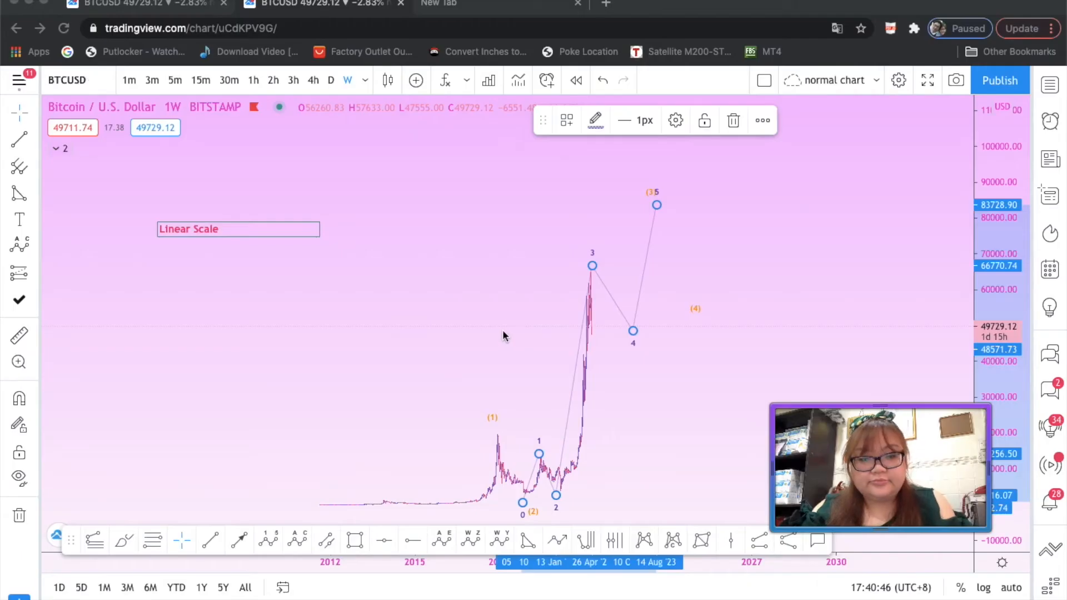
{"action": "mouse_move", "coordinate": [312, 60]}
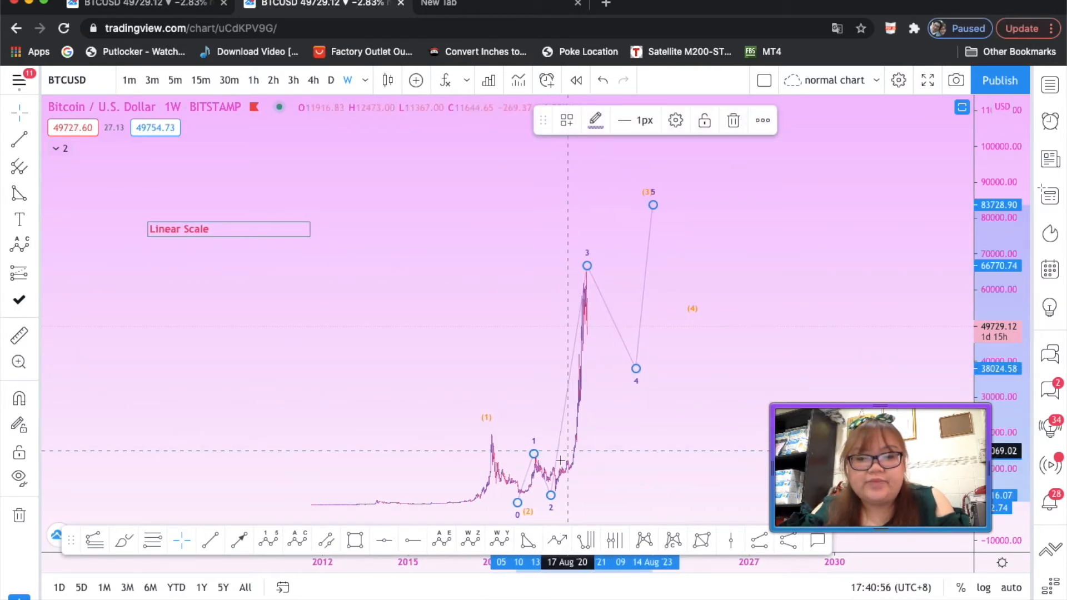
{"action": "mouse_move", "coordinate": [579, 395]}
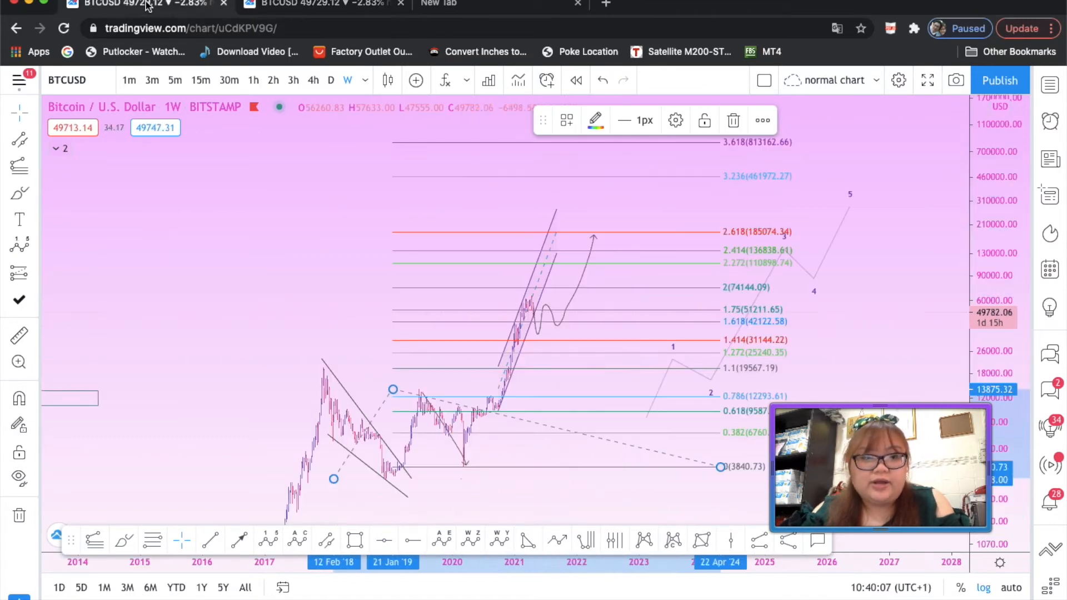
{"action": "mouse_move", "coordinate": [527, 305]}
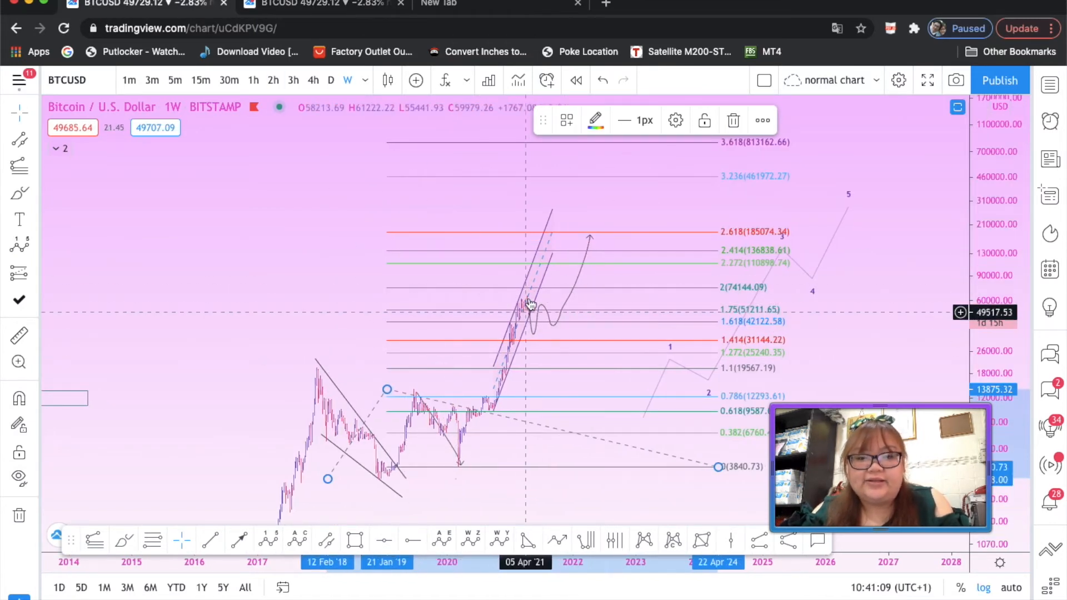
{"action": "mouse_move", "coordinate": [540, 312]}
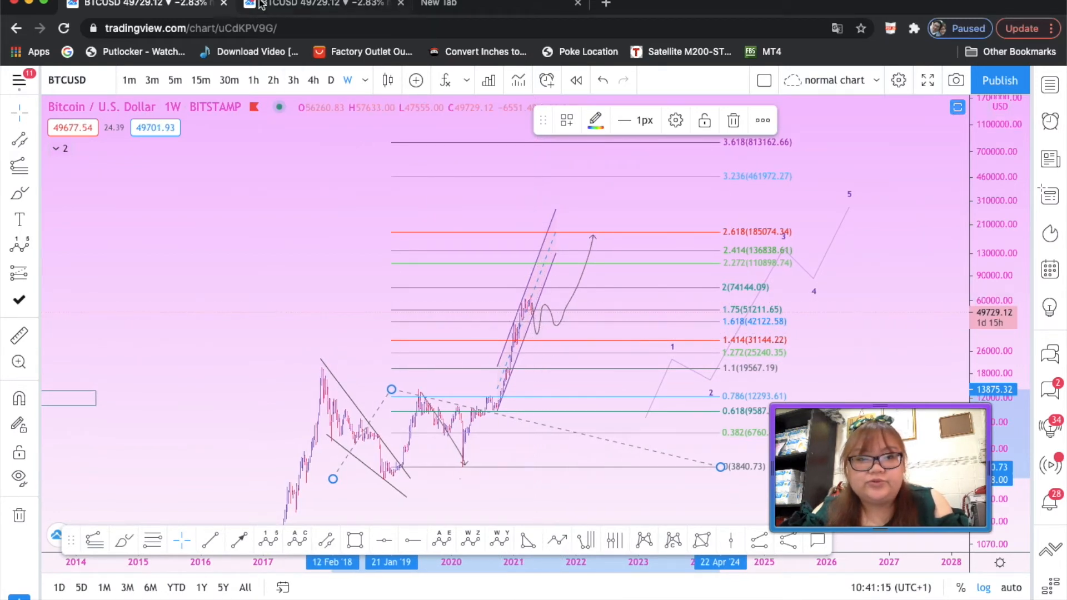
{"action": "mouse_move", "coordinate": [541, 367]}
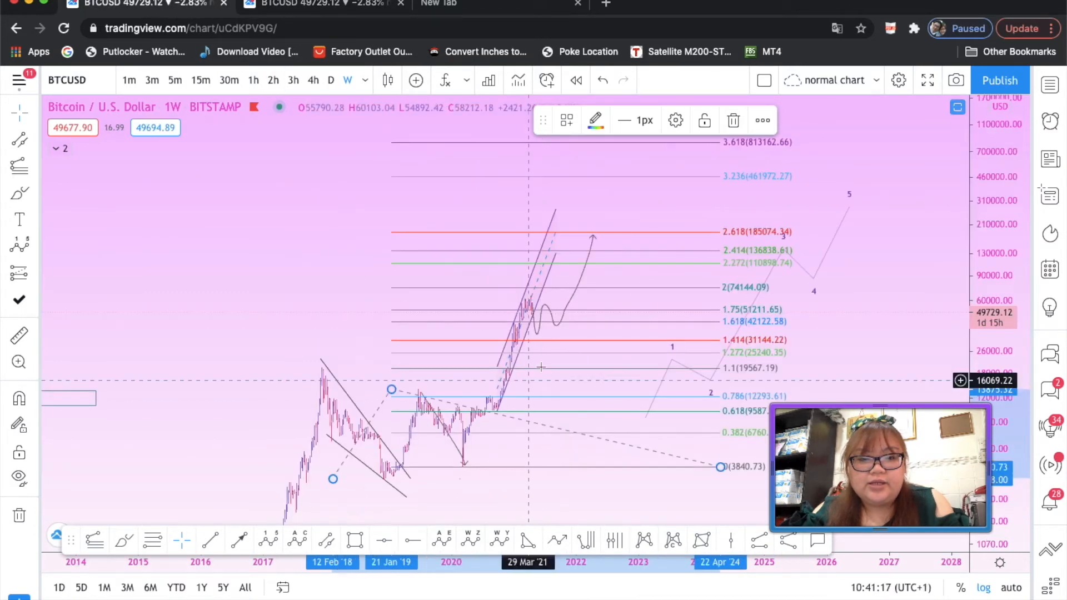
{"action": "mouse_move", "coordinate": [544, 349]}
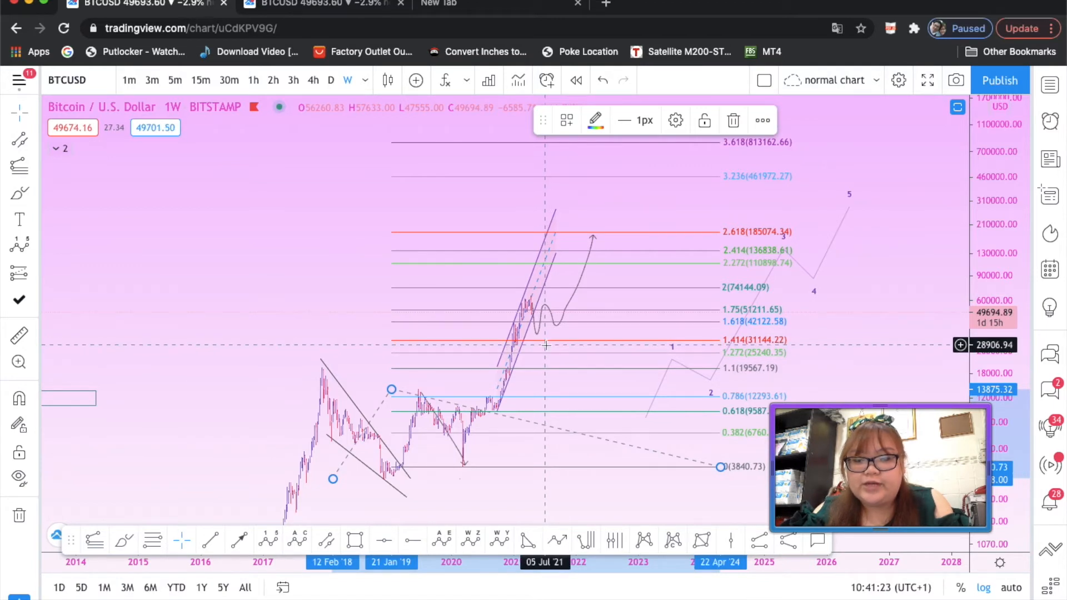
- Switch to the linear-scale chart to compare against the log chart
{"action": "left_click", "coordinate": [983, 587]}
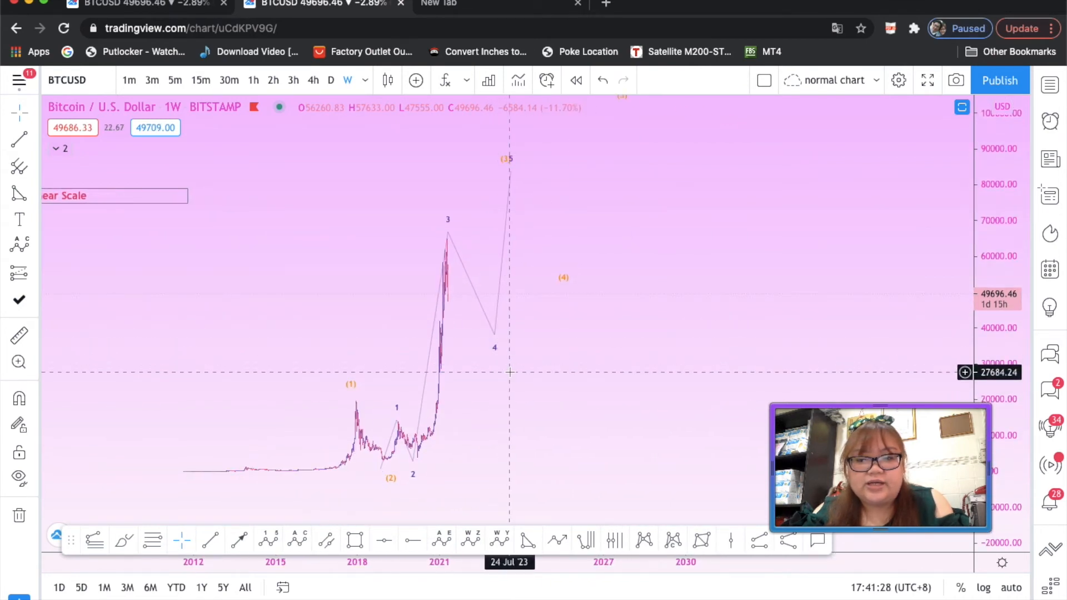
{"action": "mouse_move", "coordinate": [501, 383]}
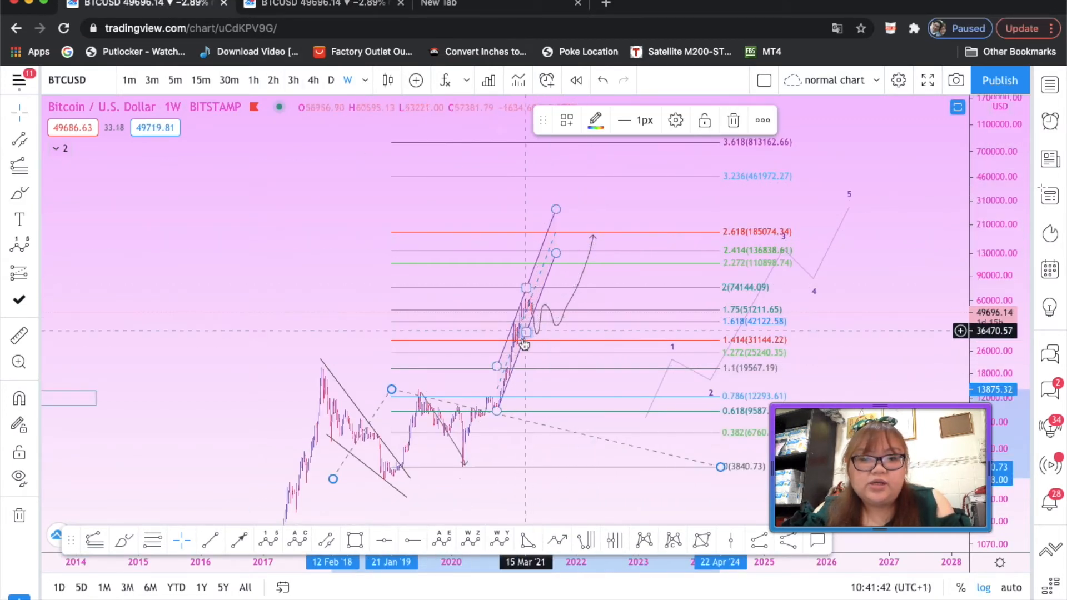
{"action": "mouse_move", "coordinate": [749, 242]}
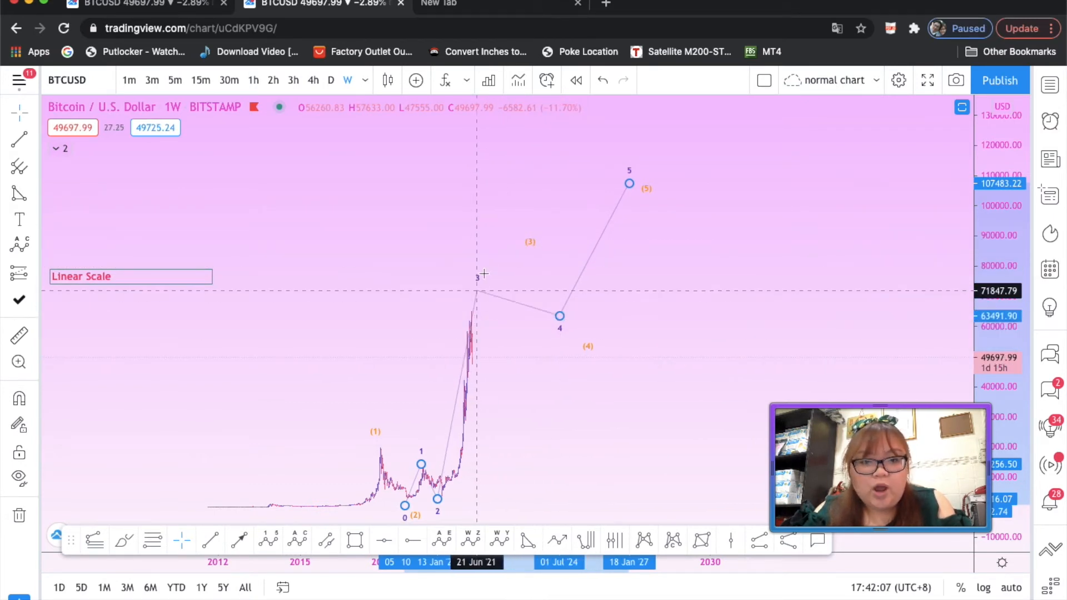
{"action": "mouse_move", "coordinate": [500, 230]}
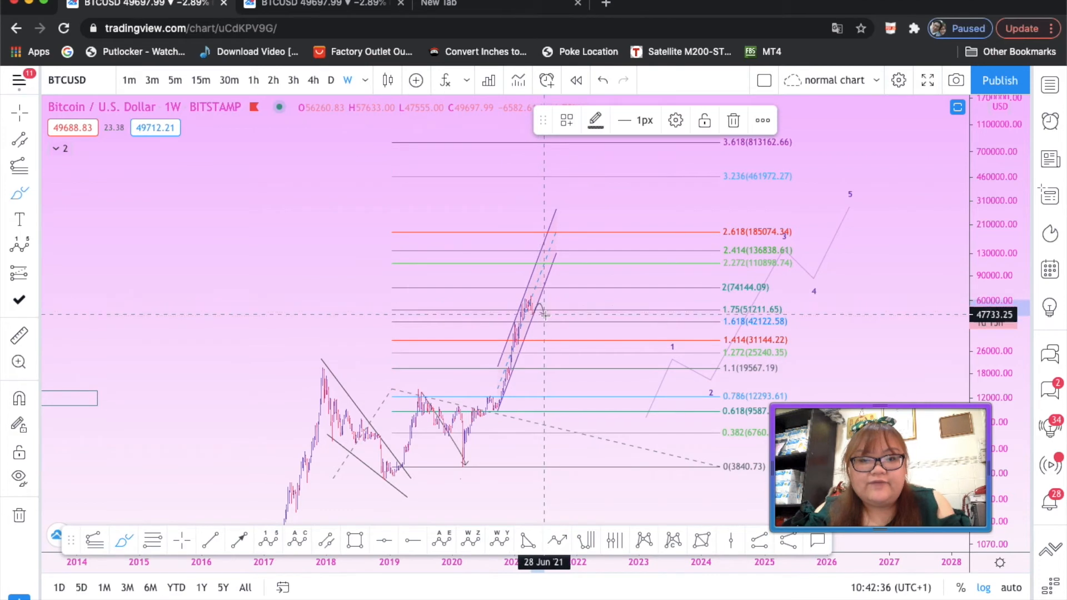
{"action": "mouse_move", "coordinate": [571, 231]}
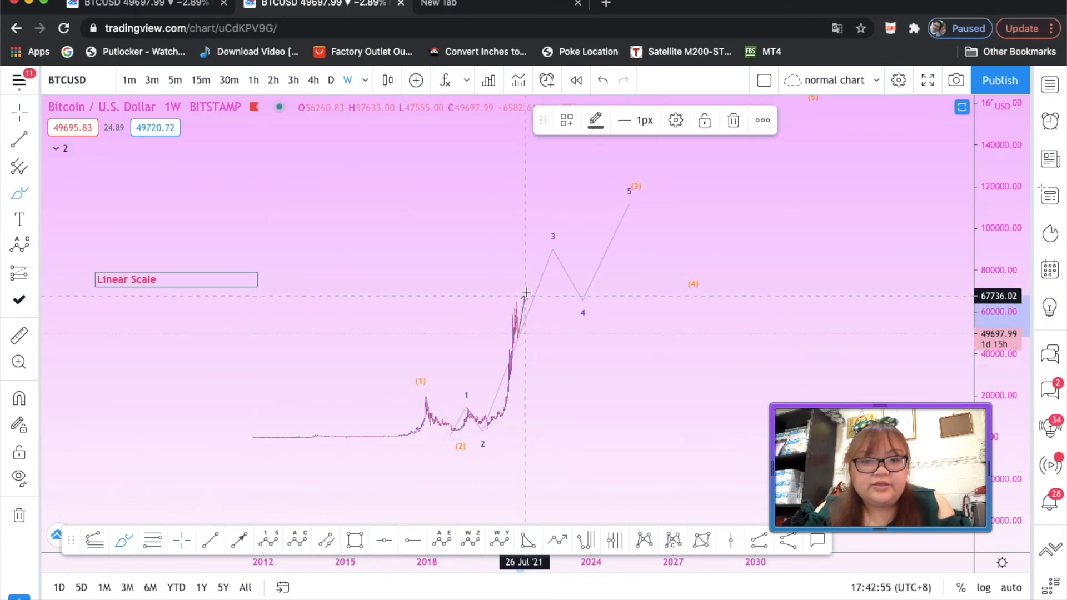
{"action": "mouse_move", "coordinate": [539, 208]}
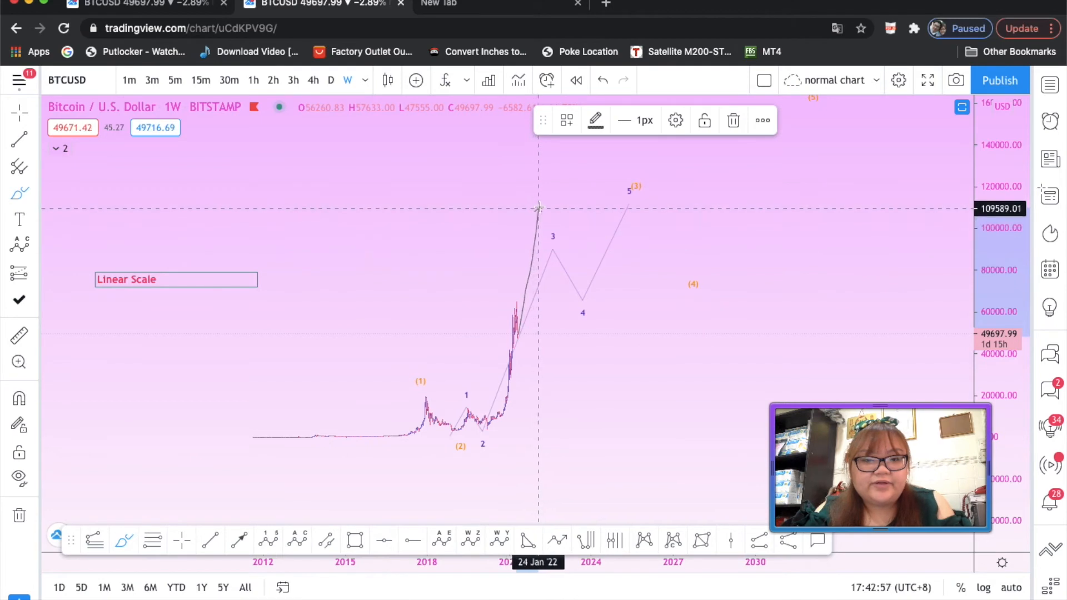
{"action": "mouse_move", "coordinate": [549, 258]}
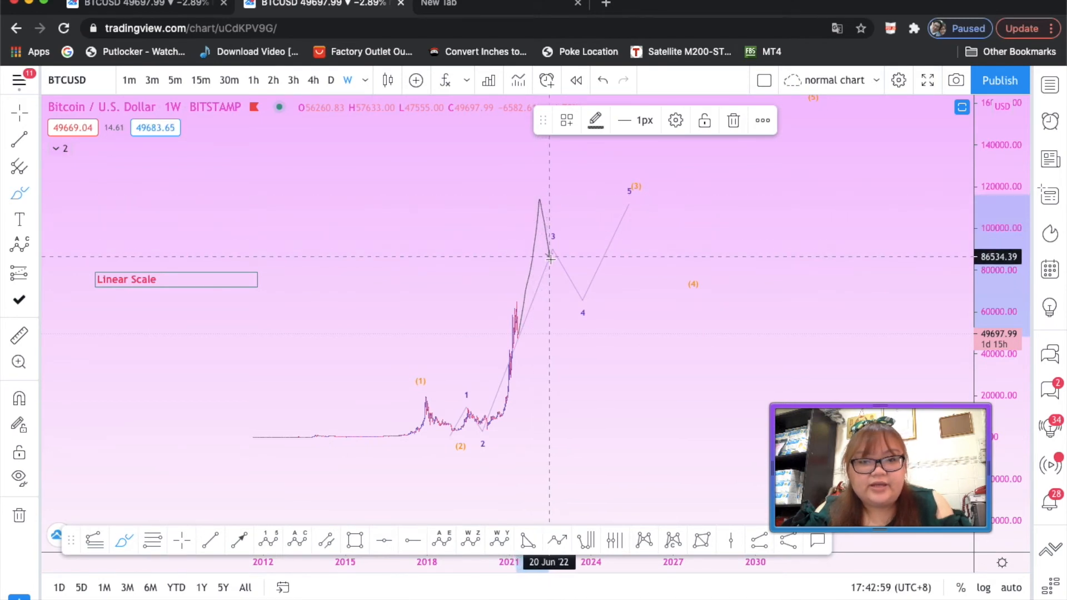
{"action": "mouse_move", "coordinate": [586, 173]}
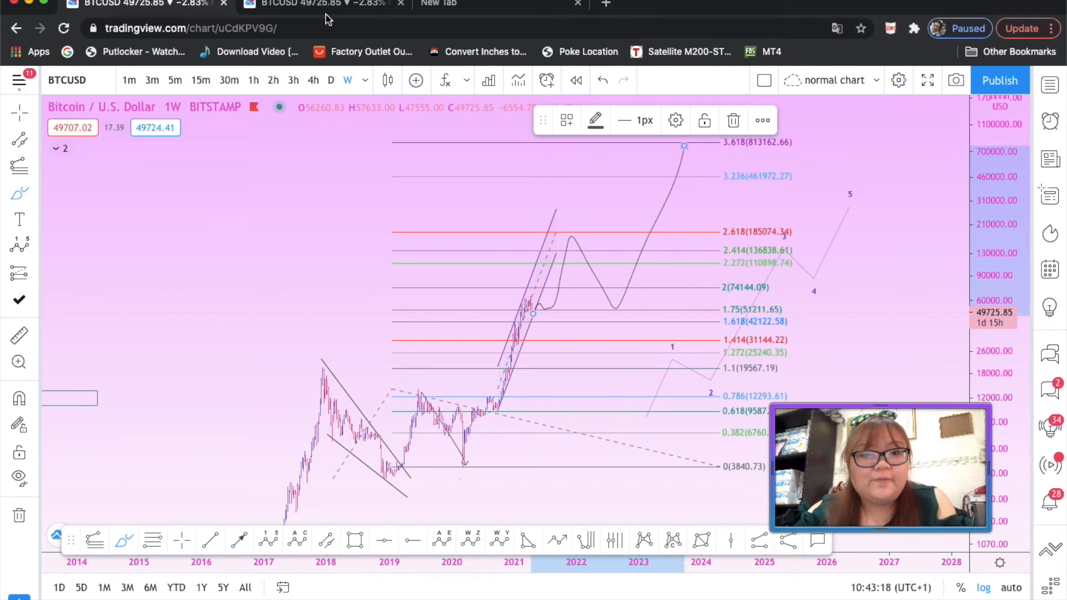
{"action": "mouse_move", "coordinate": [537, 281]}
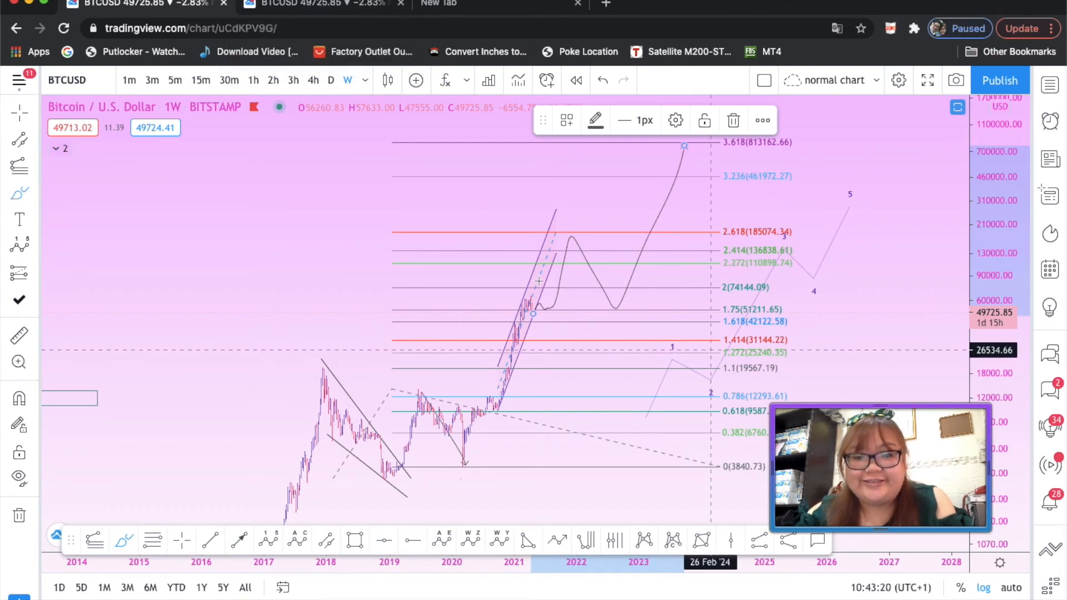
{"action": "mouse_move", "coordinate": [739, 218]}
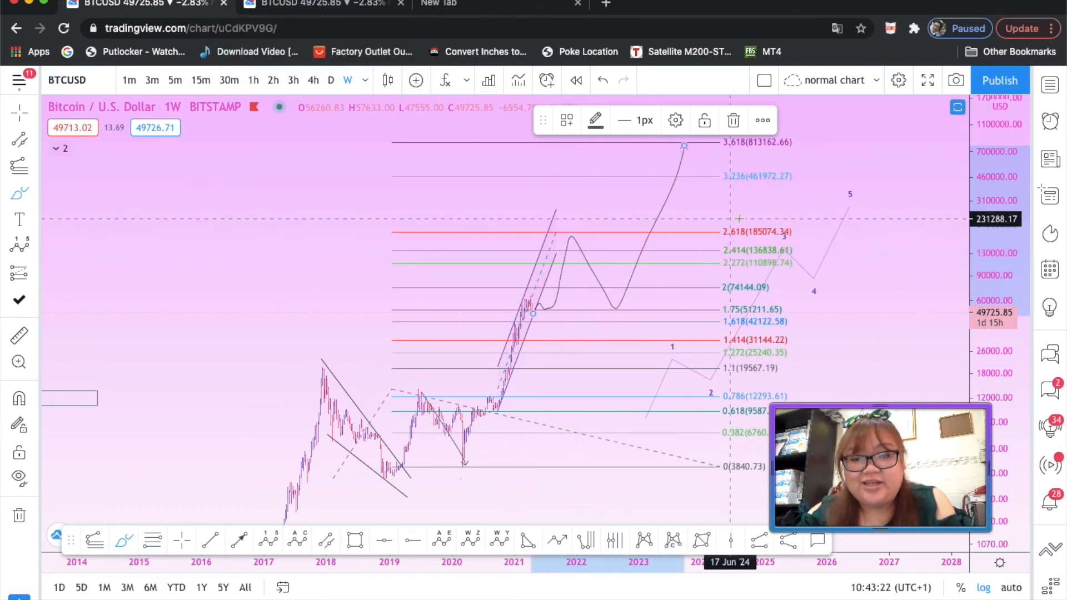
{"action": "mouse_move", "coordinate": [779, 297]}
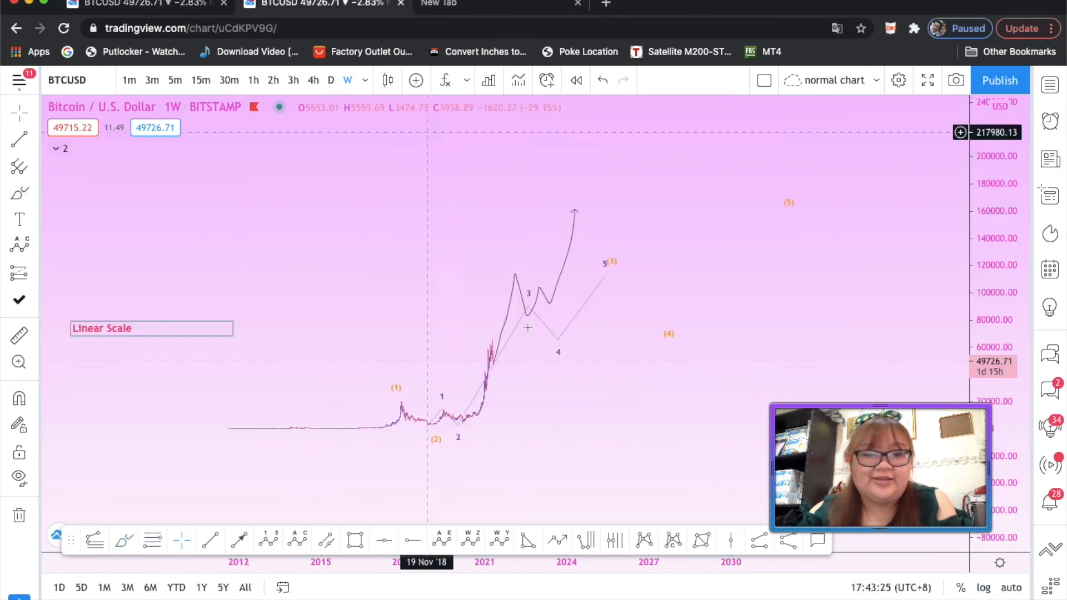
{"action": "mouse_move", "coordinate": [493, 354]}
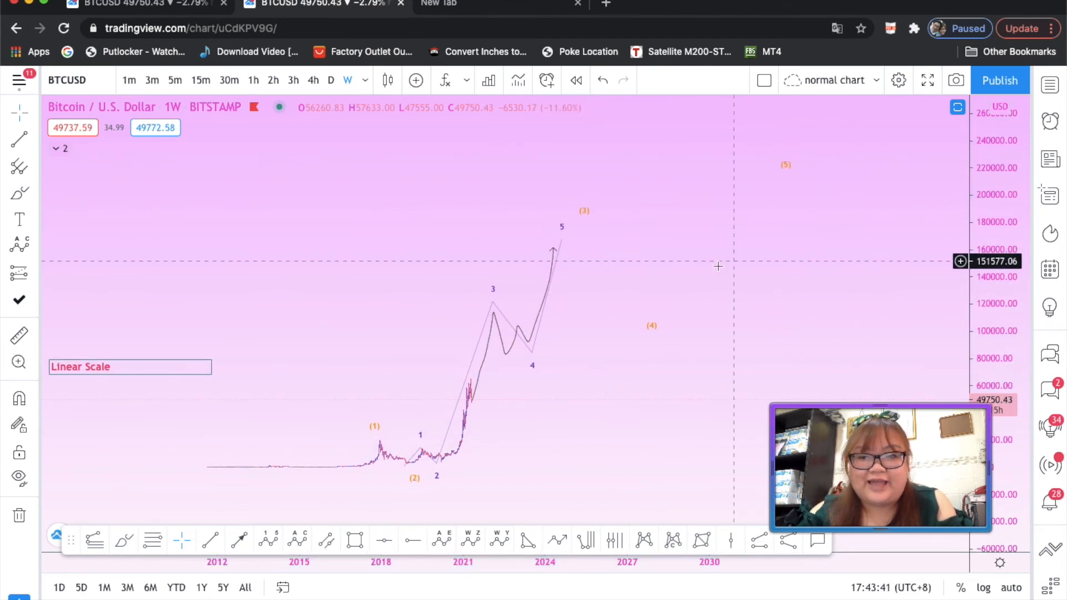
{"action": "mouse_move", "coordinate": [983, 224]}
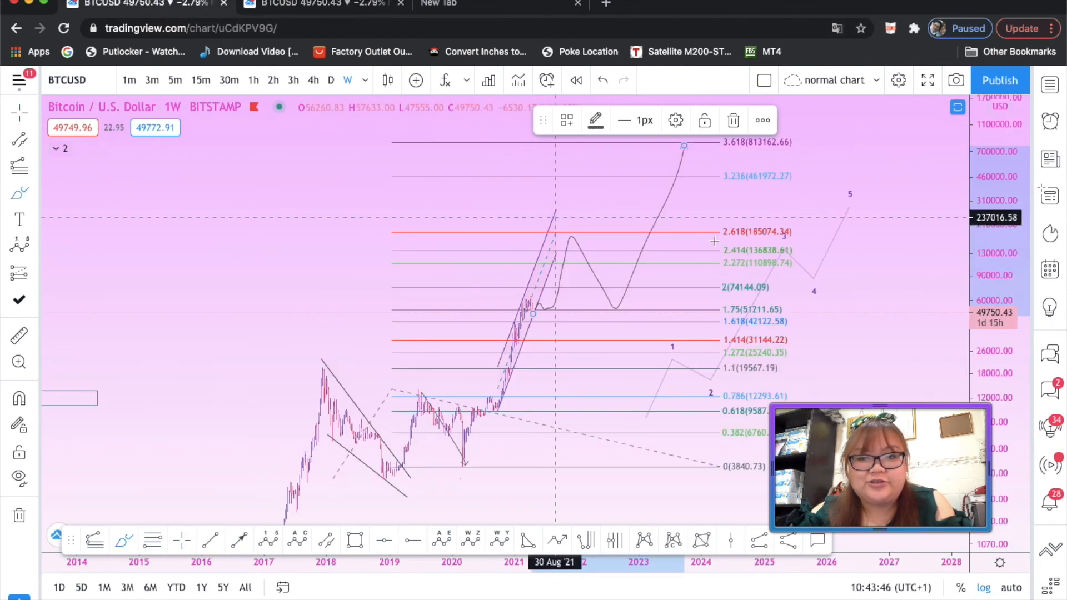
{"action": "mouse_move", "coordinate": [669, 212]}
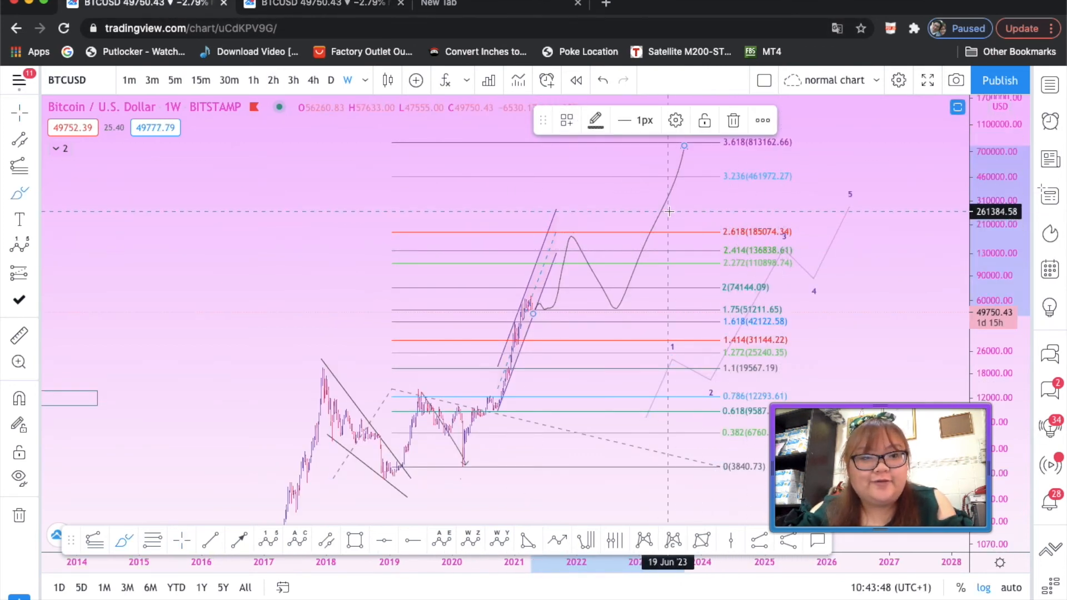
- Return to the linear-scale BTCUSD chart
{"action": "left_click", "coordinate": [320, 4]}
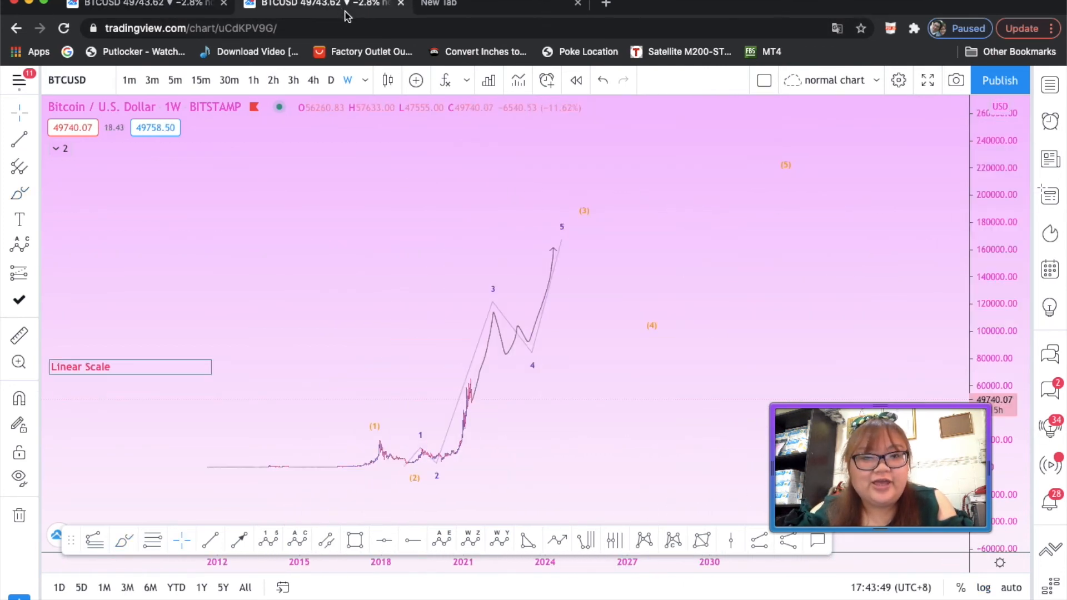
{"action": "mouse_move", "coordinate": [652, 244]}
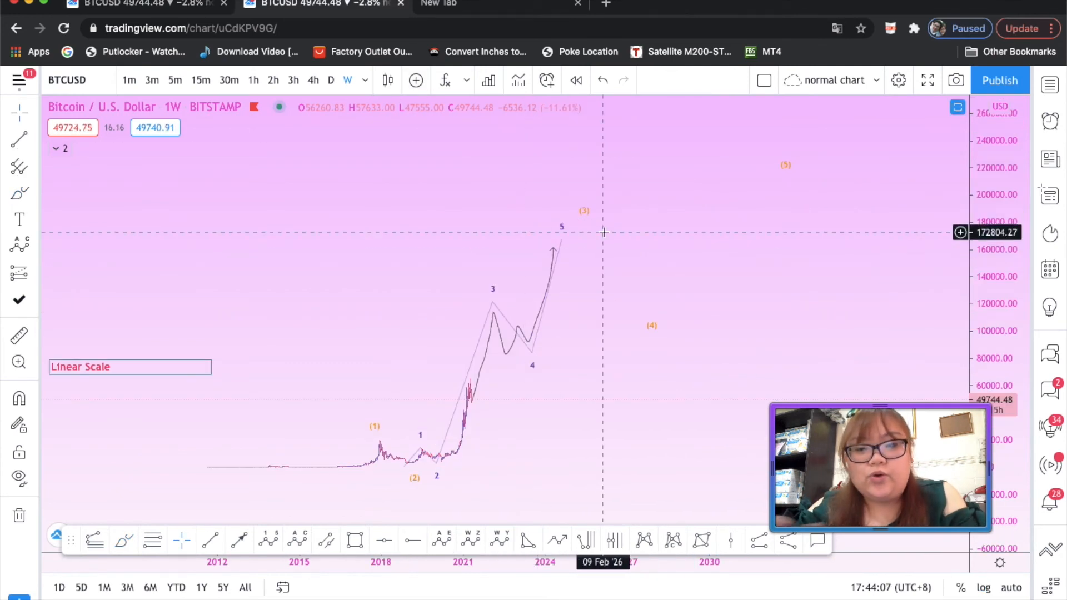
{"action": "mouse_move", "coordinate": [563, 285]}
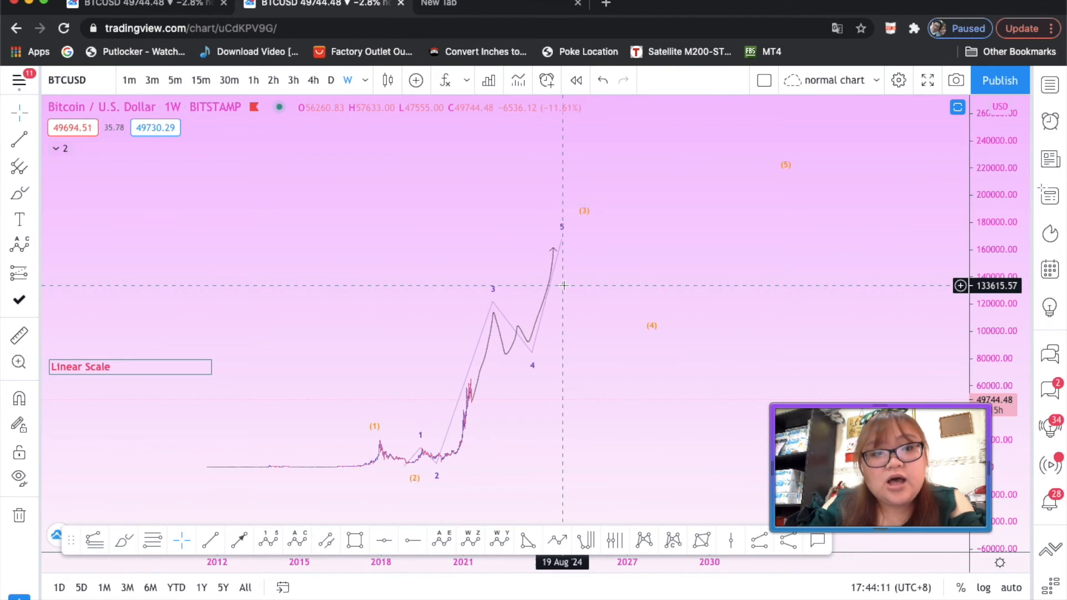
{"action": "mouse_move", "coordinate": [566, 274]}
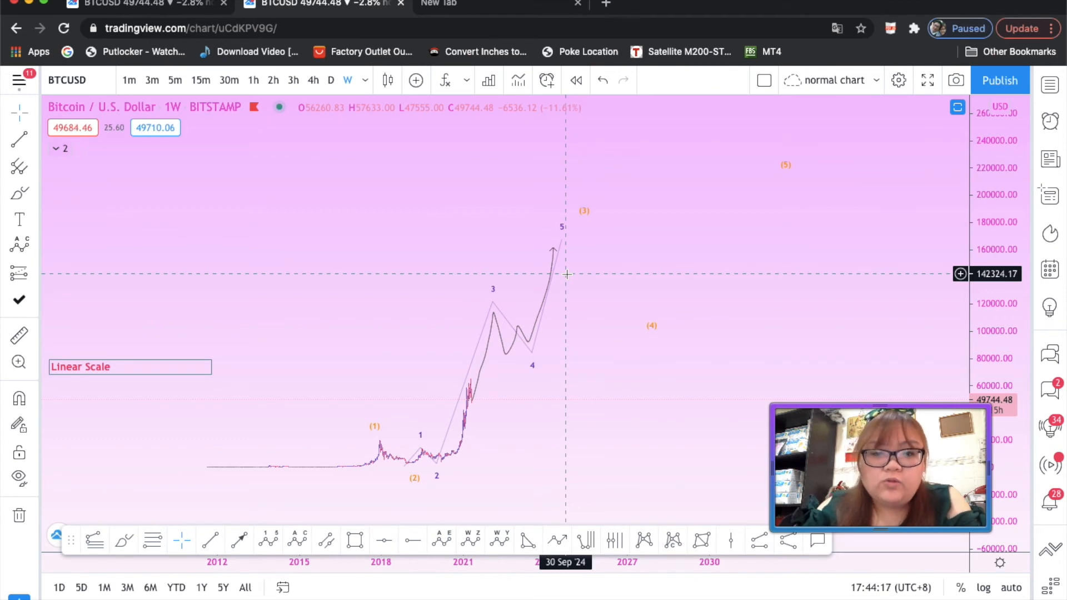
{"action": "mouse_move", "coordinate": [474, 366]}
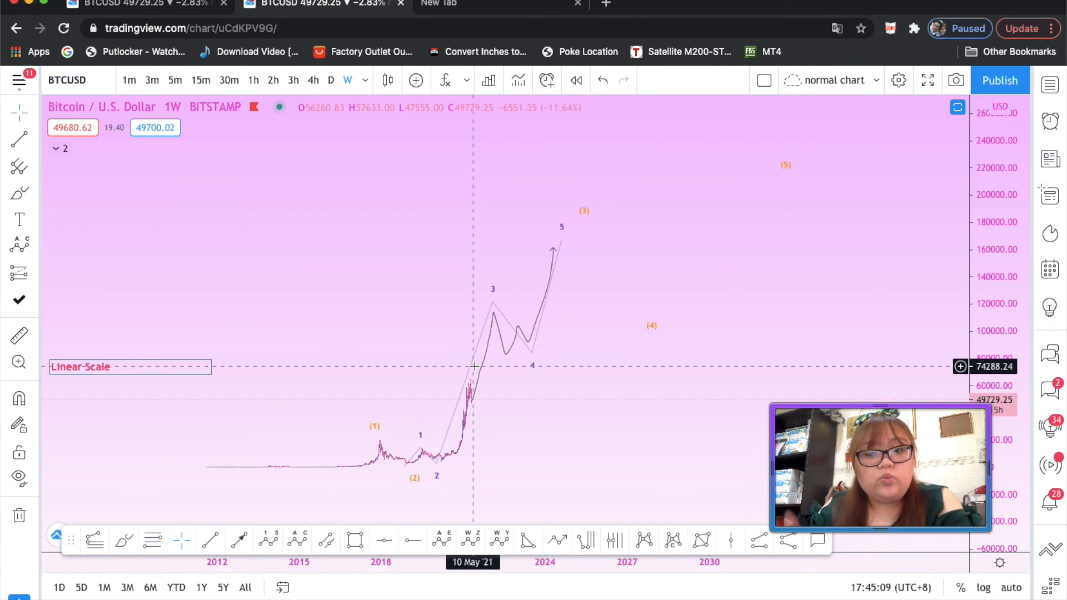
{"action": "mouse_move", "coordinate": [524, 352]}
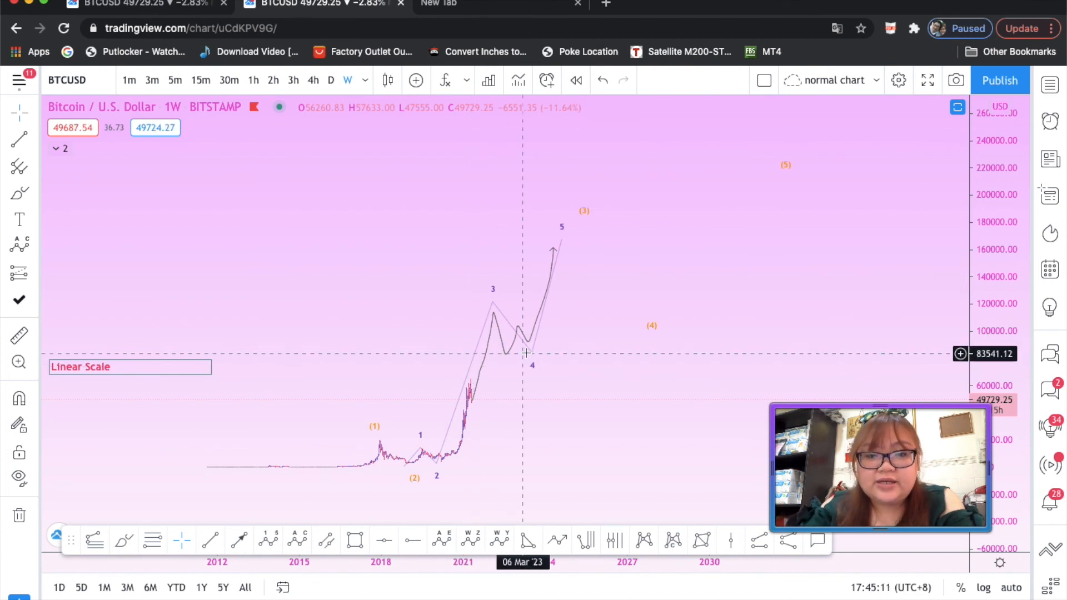
{"action": "mouse_move", "coordinate": [495, 415]}
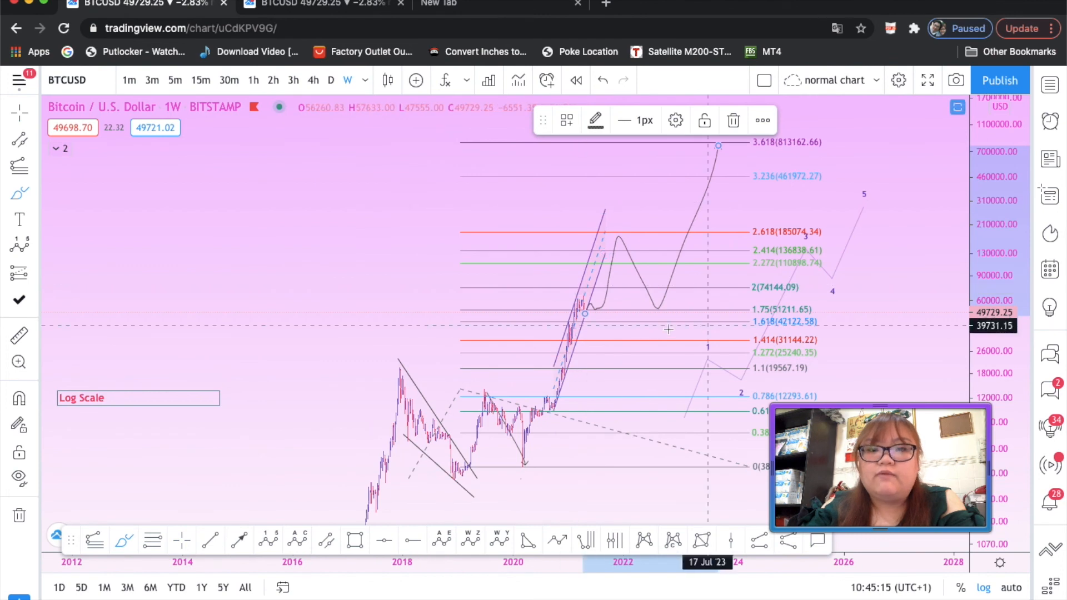
{"action": "mouse_move", "coordinate": [599, 333]}
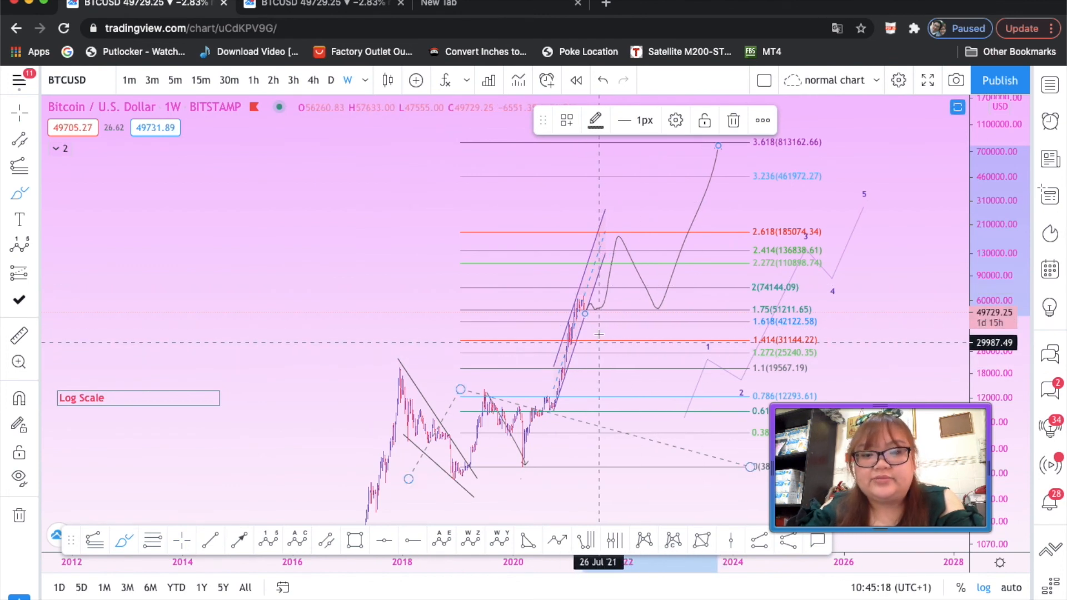
{"action": "mouse_move", "coordinate": [600, 339]}
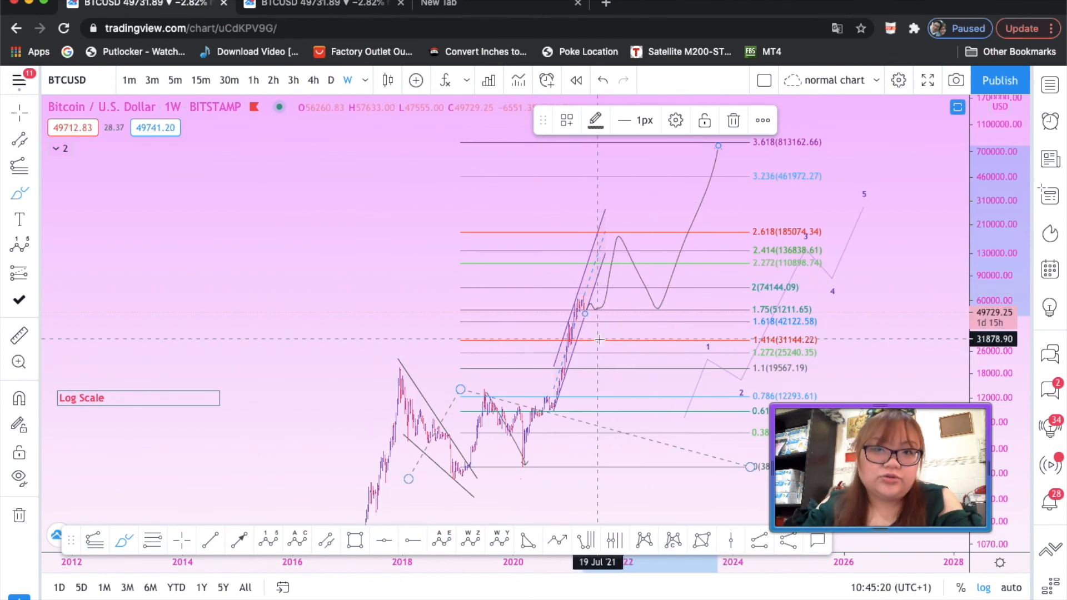